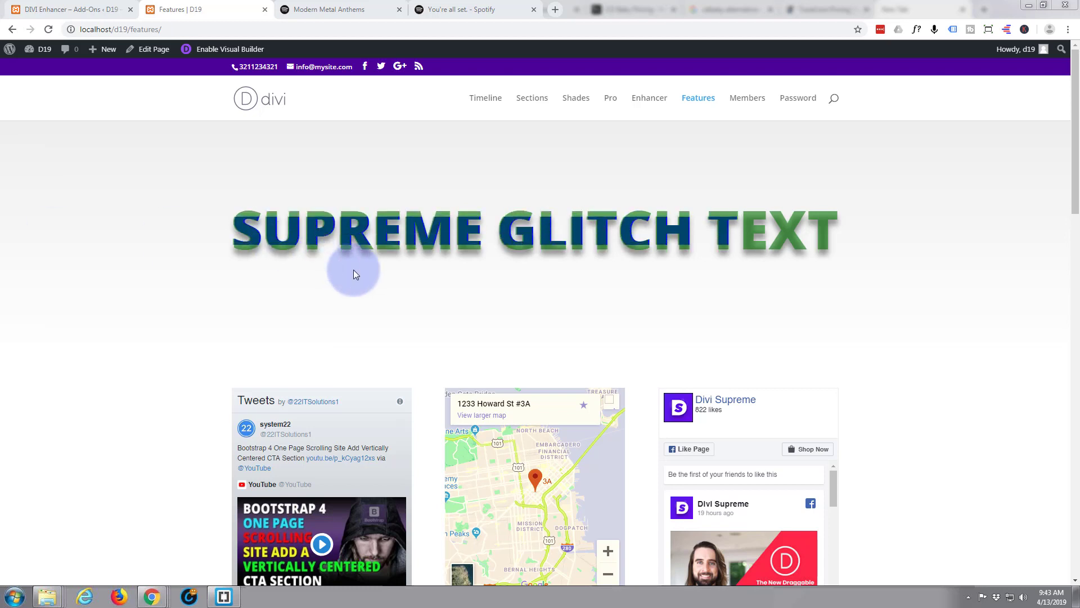
{"action": "mouse_move", "coordinate": [997, 228]}
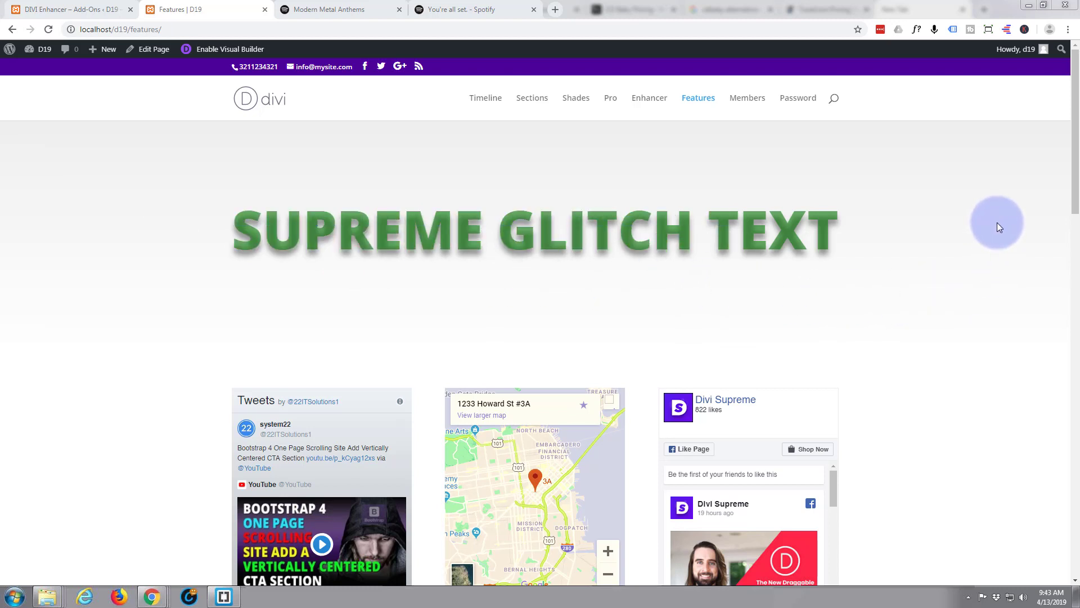
{"action": "mouse_move", "coordinate": [988, 344]}
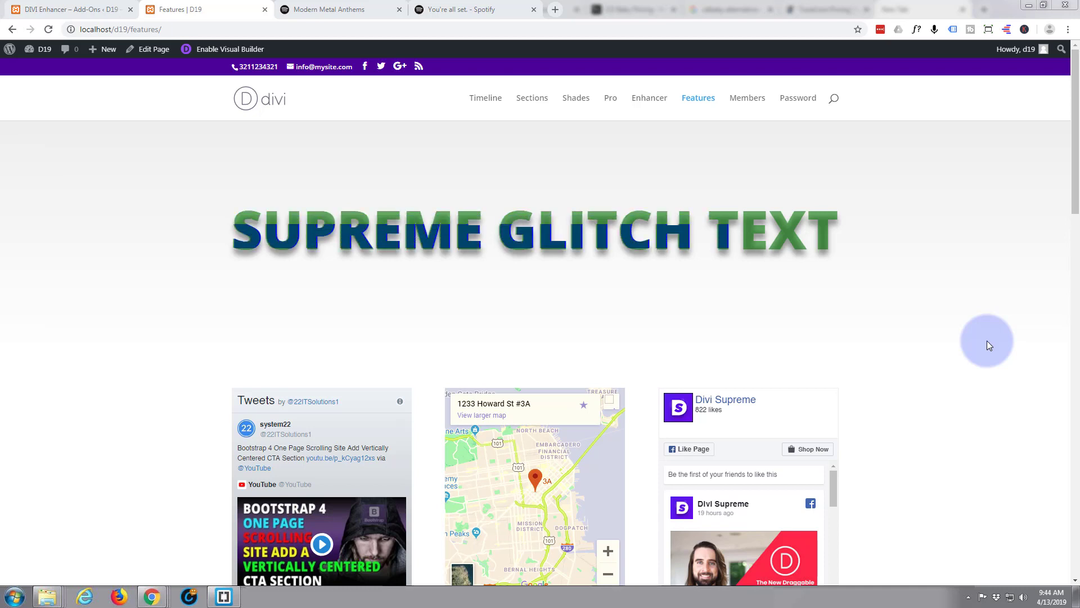
{"action": "mouse_move", "coordinate": [328, 82]}
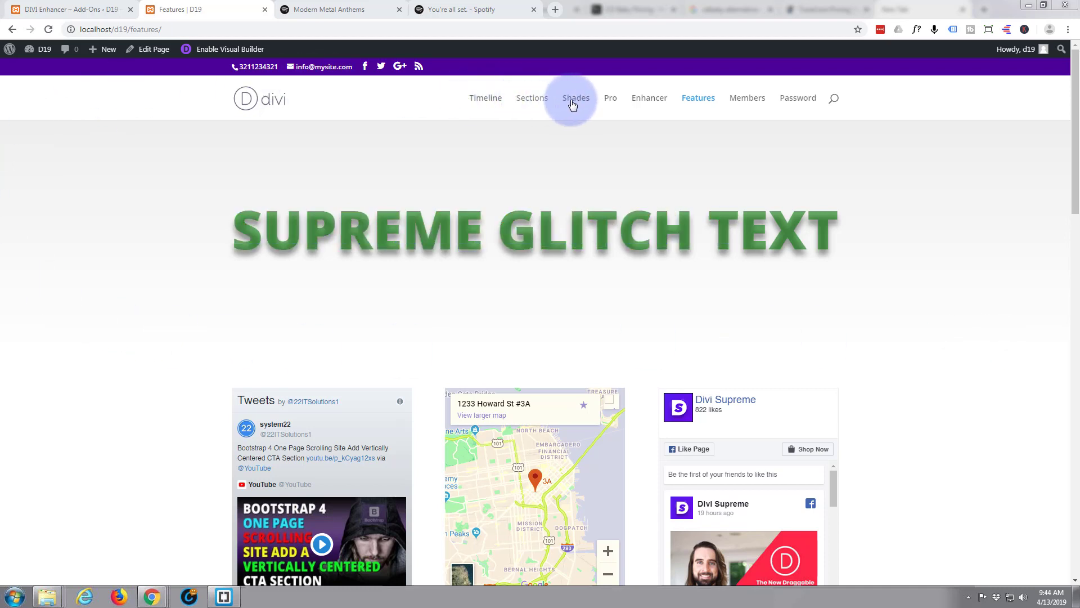
{"action": "mouse_move", "coordinate": [531, 96]}
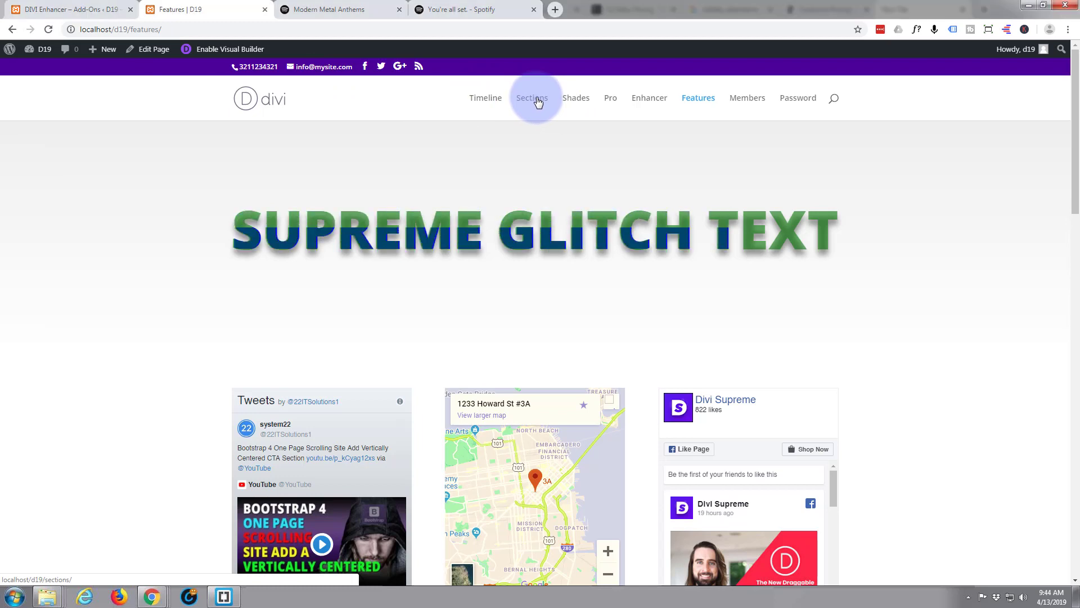
Step: Leave the Features page glitch demo and go to the Sections page via the top navigation
{"action": "left_click", "coordinate": [531, 96]}
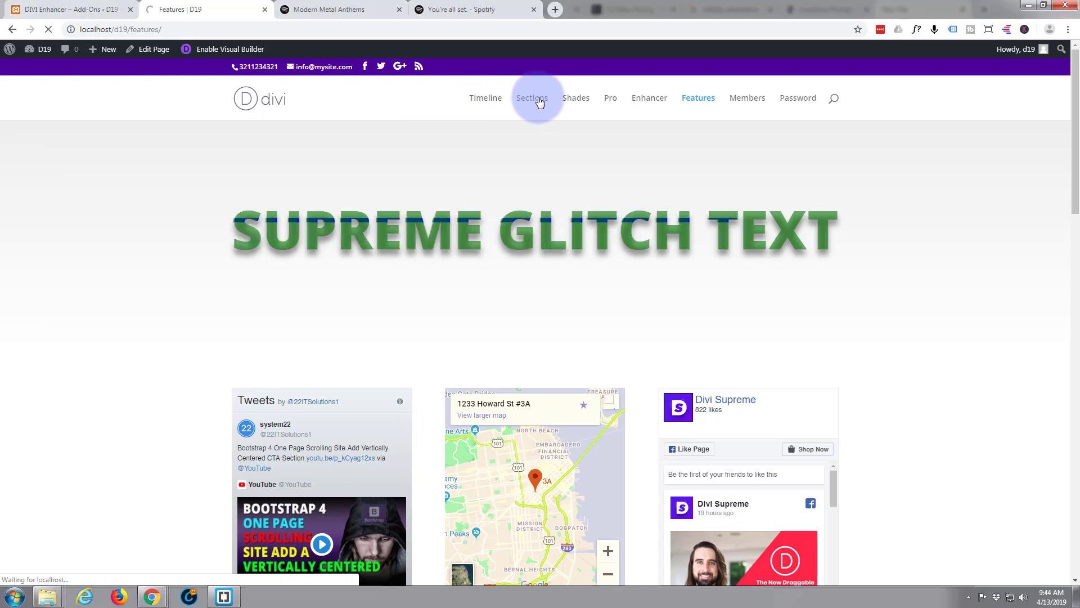
Step: Enable the Visual Builder on the Sections page from the WordPress admin bar
{"action": "left_click", "coordinate": [531, 96]}
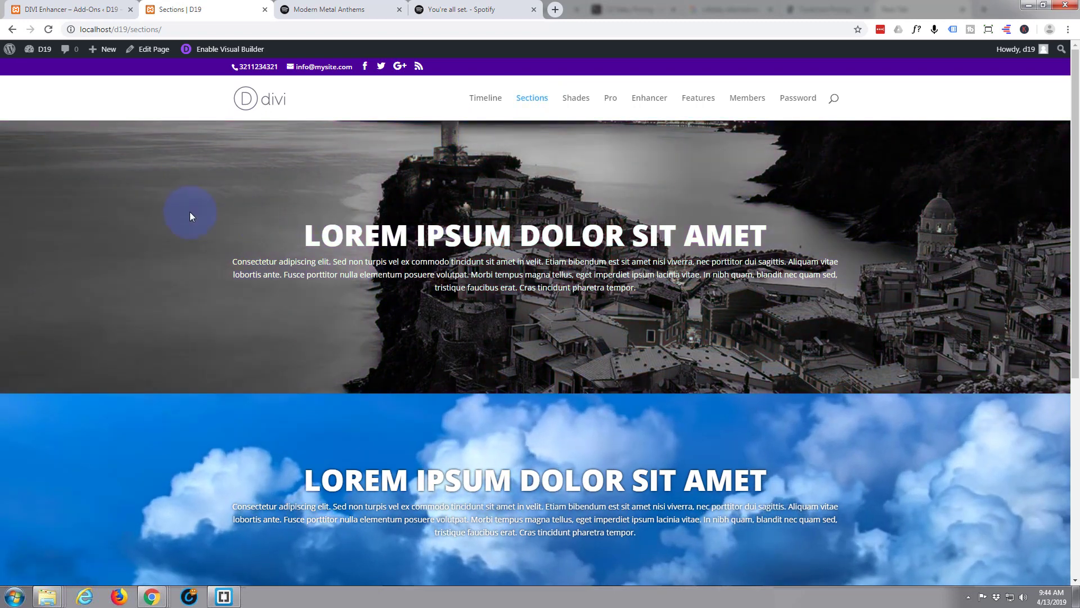
{"action": "mouse_move", "coordinate": [342, 66]}
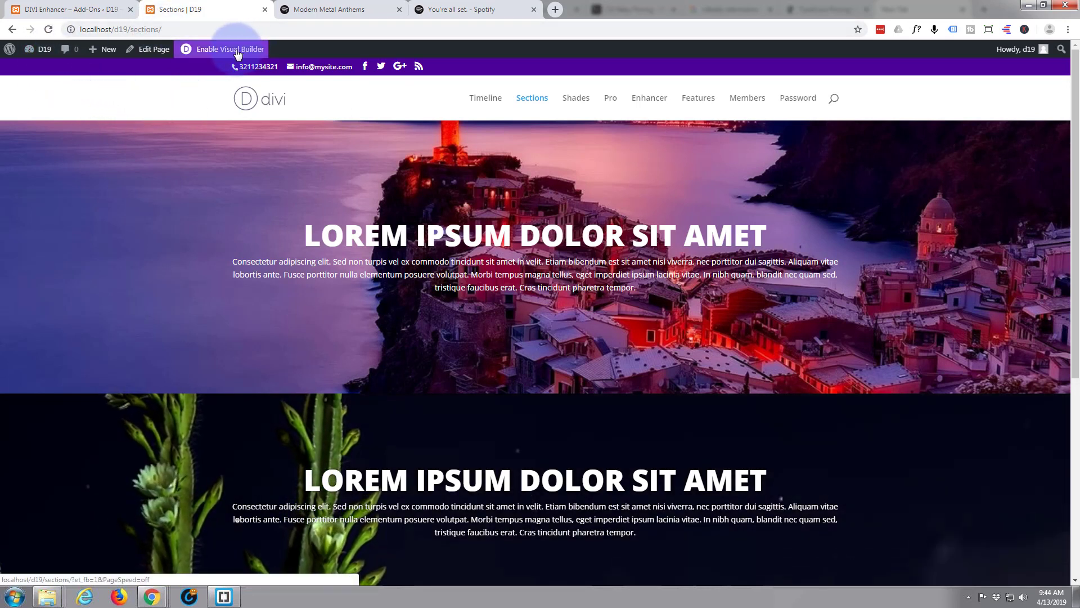
{"action": "left_click", "coordinate": [229, 48]}
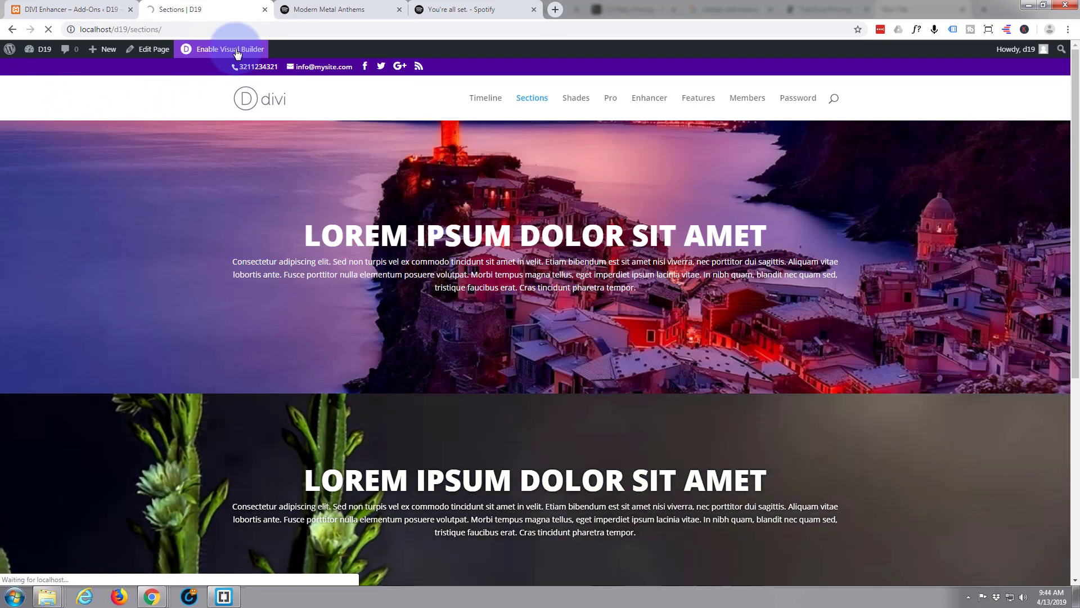
Step: Add a new section below the hero and scroll the Insert Module list down to Supreme Glitch Text
{"action": "left_click", "coordinate": [227, 48]}
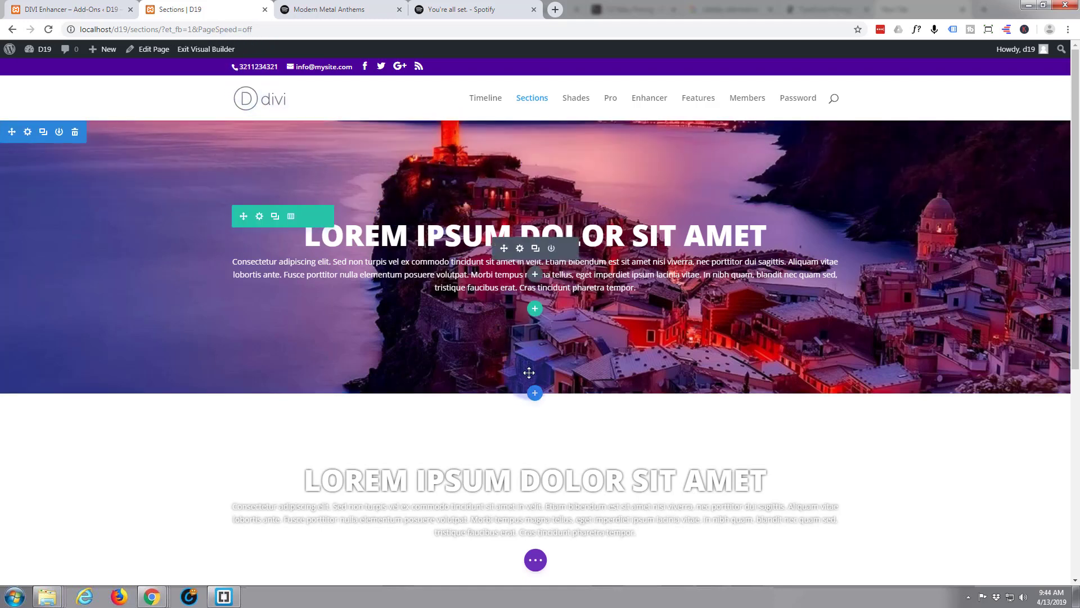
{"action": "mouse_move", "coordinate": [534, 394]}
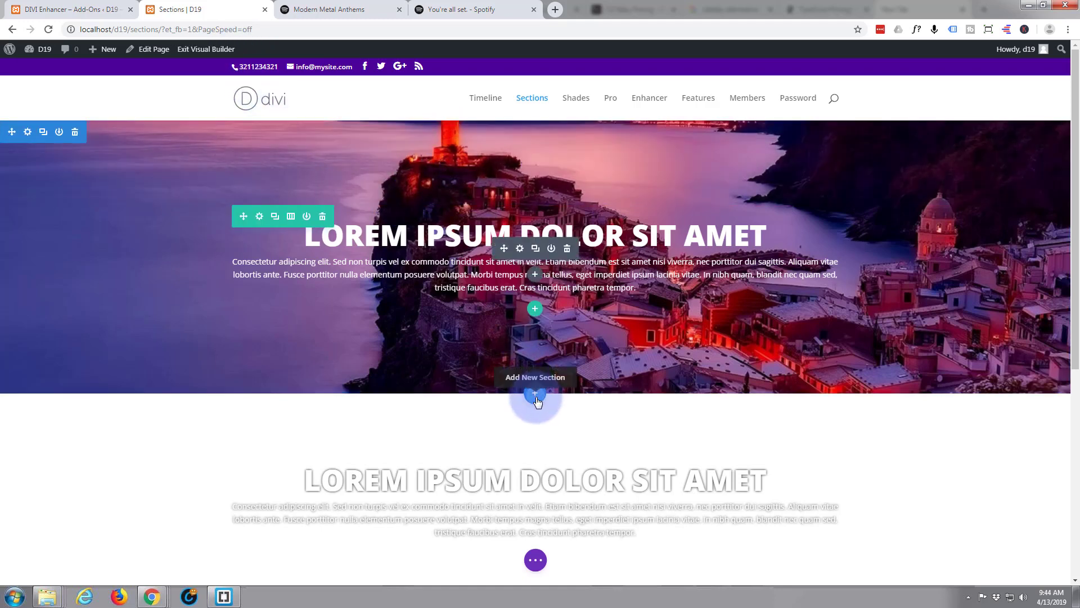
{"action": "left_click", "coordinate": [535, 401]}
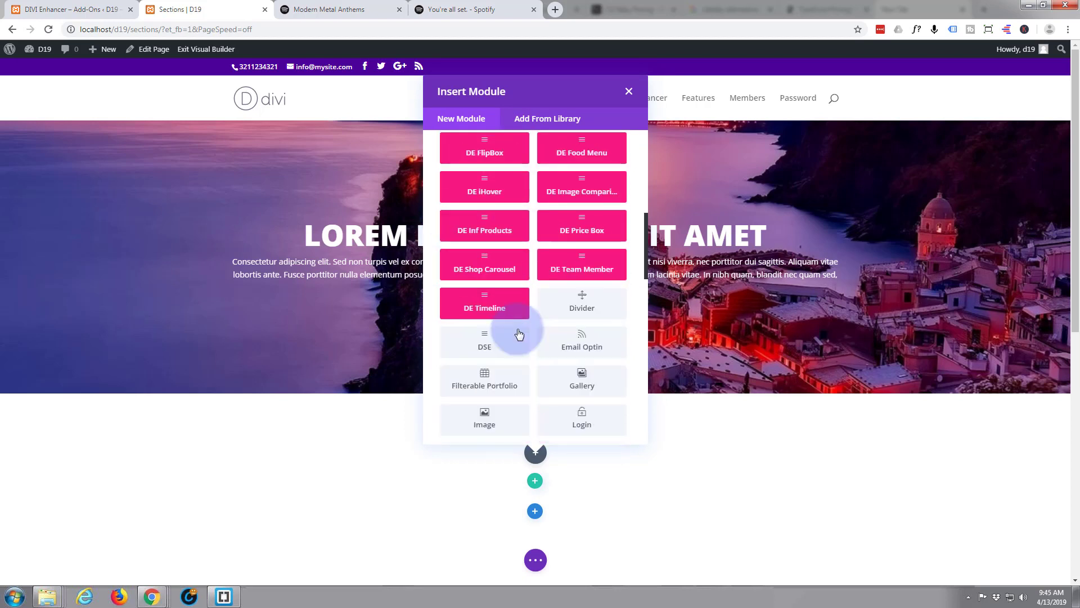
{"action": "scroll", "scroll_direction": "down", "scroll_amount": 3}
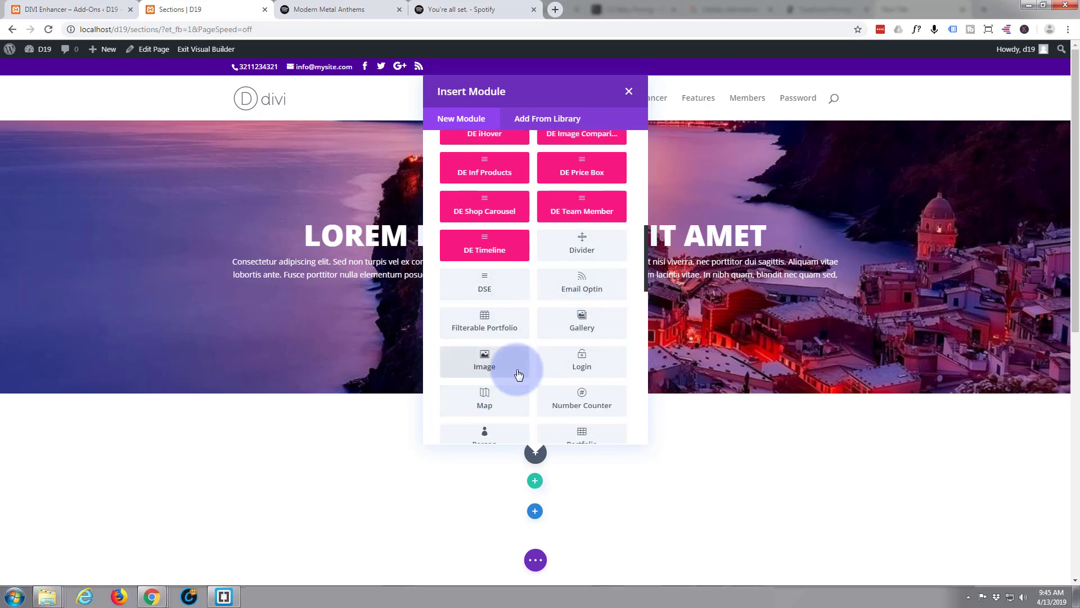
{"action": "scroll", "scroll_direction": "down", "scroll_amount": 3}
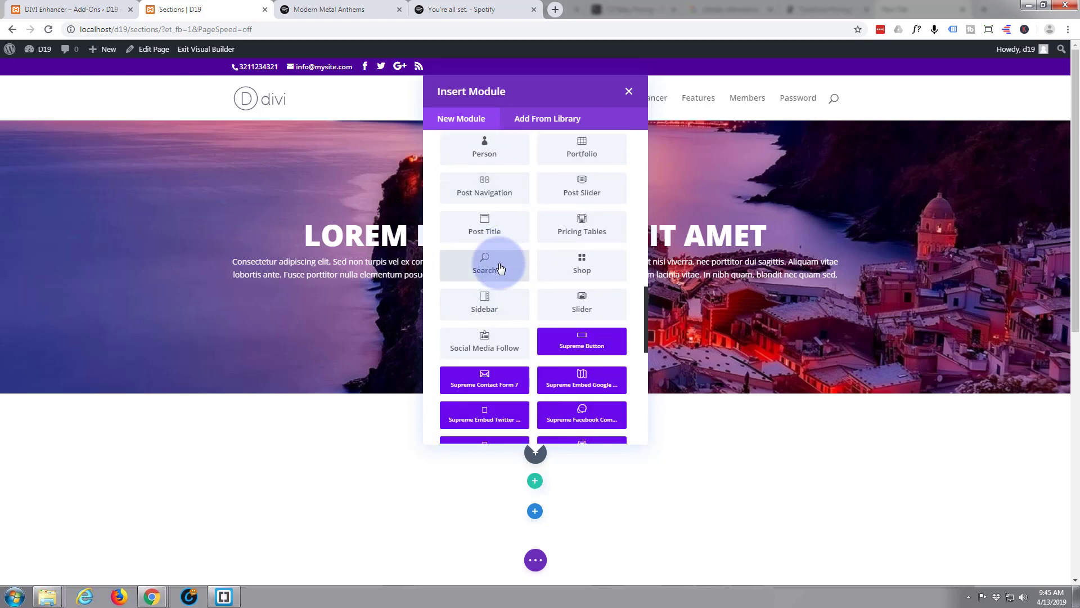
{"action": "scroll", "scroll_direction": "down", "scroll_amount": 3}
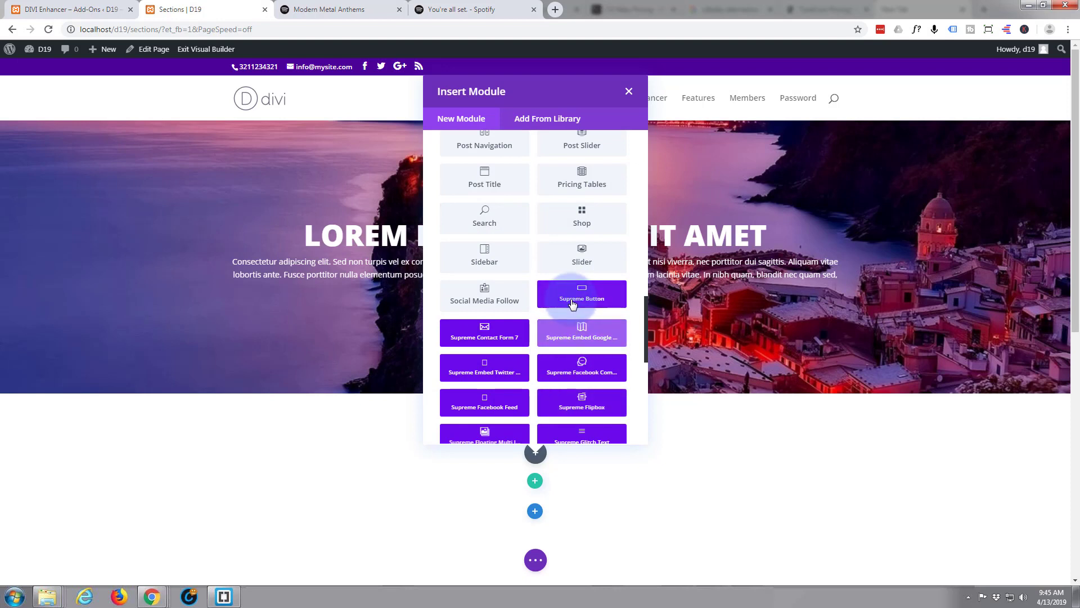
{"action": "scroll", "scroll_direction": "down", "scroll_amount": 3}
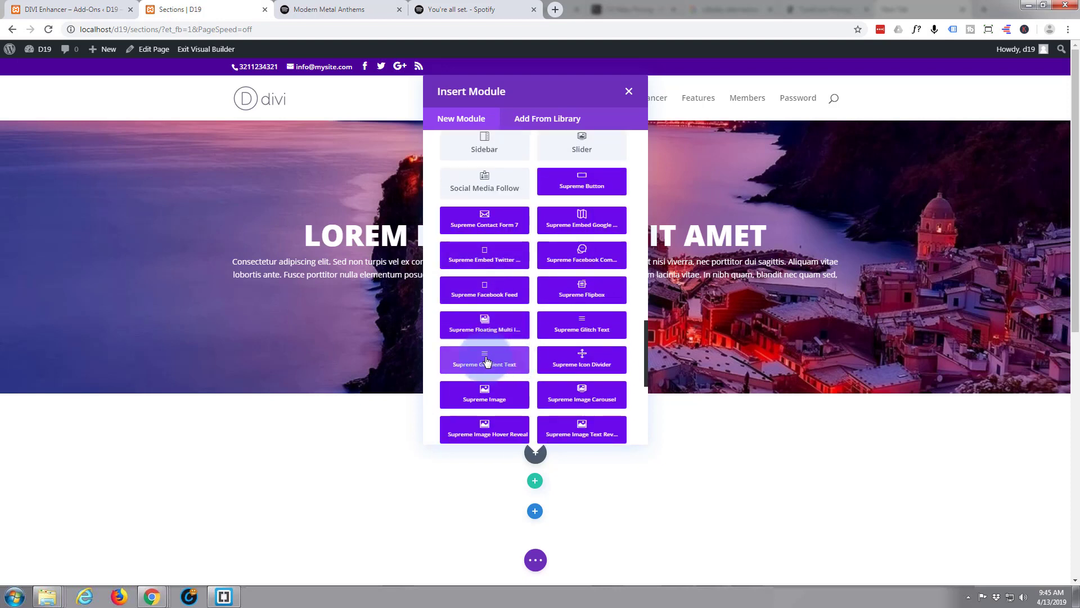
{"action": "mouse_move", "coordinate": [551, 297]}
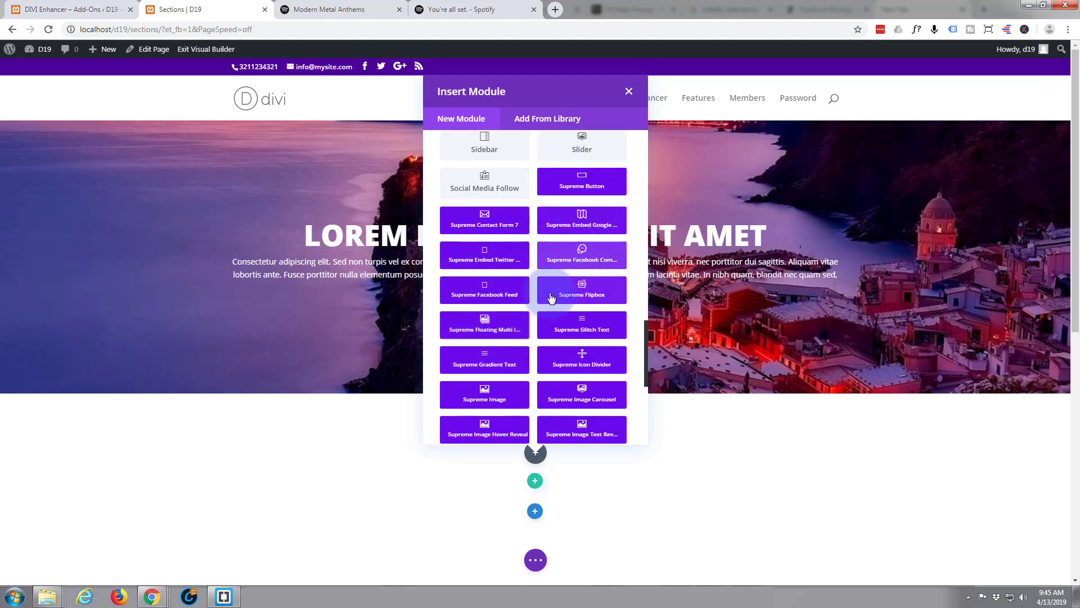
{"action": "mouse_move", "coordinate": [483, 294]}
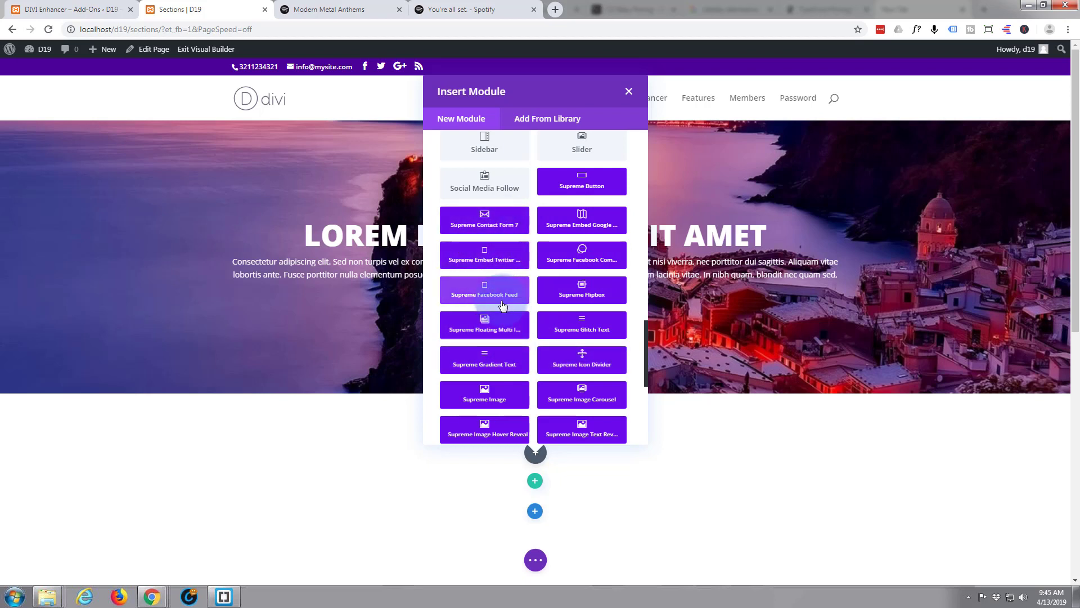
{"action": "mouse_move", "coordinate": [484, 398]}
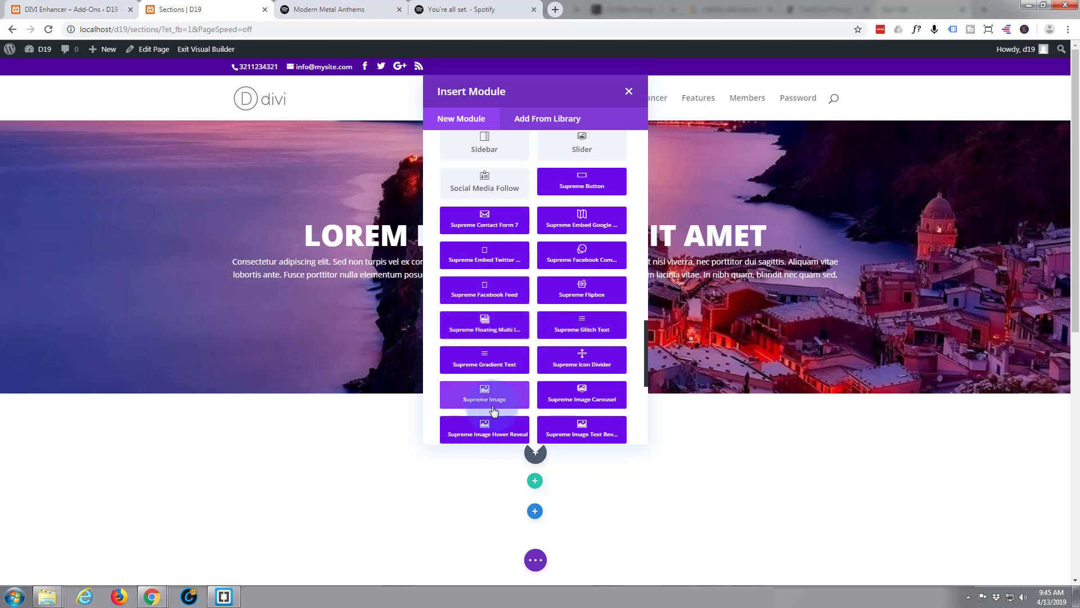
{"action": "scroll", "scroll_direction": "down", "scroll_amount": 3}
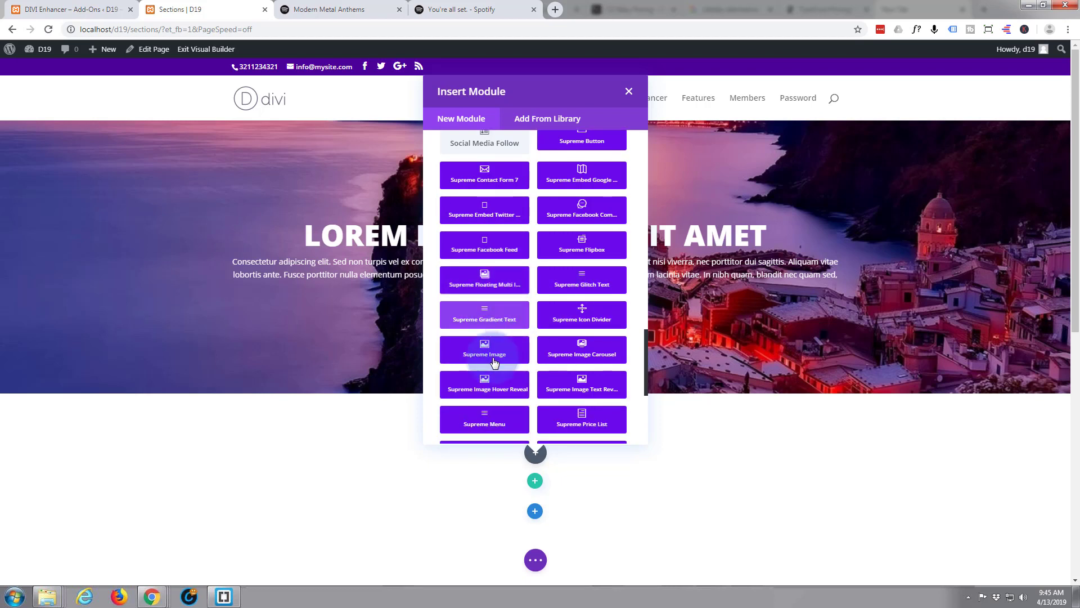
{"action": "scroll", "scroll_direction": "down", "scroll_amount": 3}
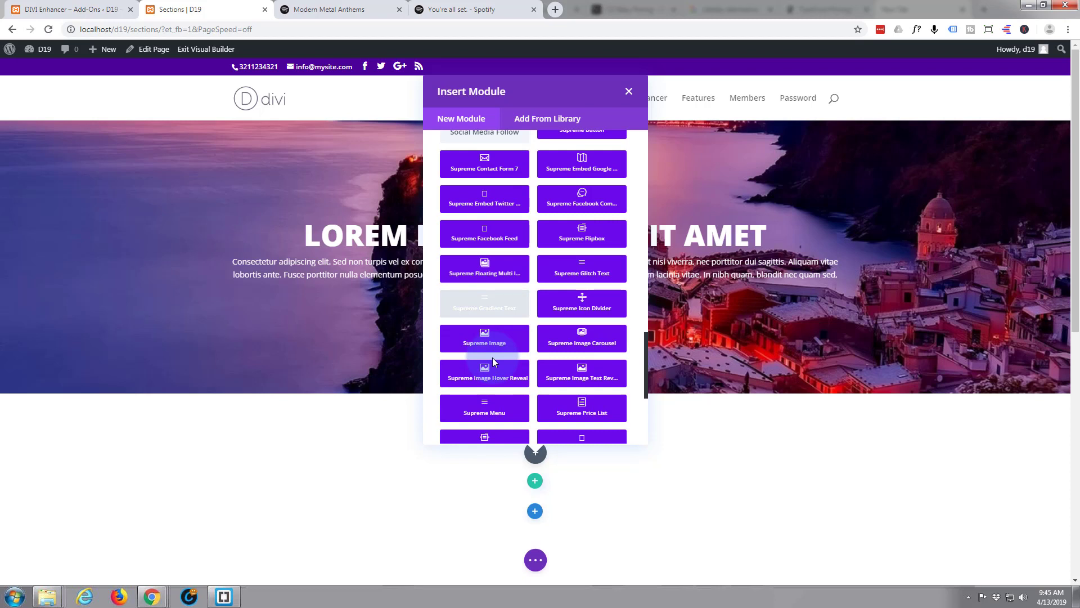
{"action": "mouse_move", "coordinate": [582, 268]}
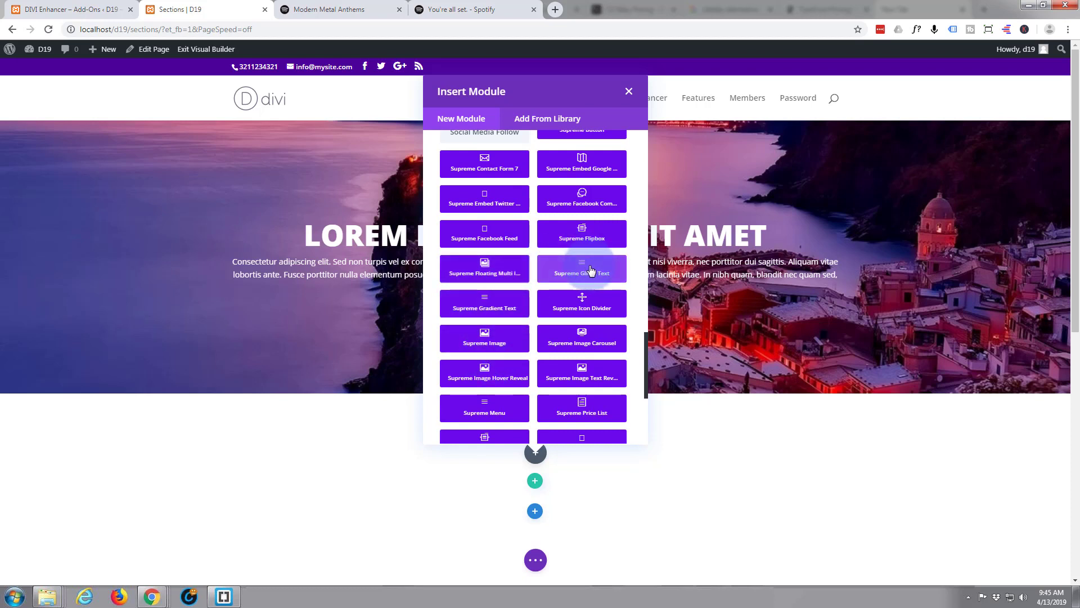
{"action": "mouse_move", "coordinate": [564, 276]}
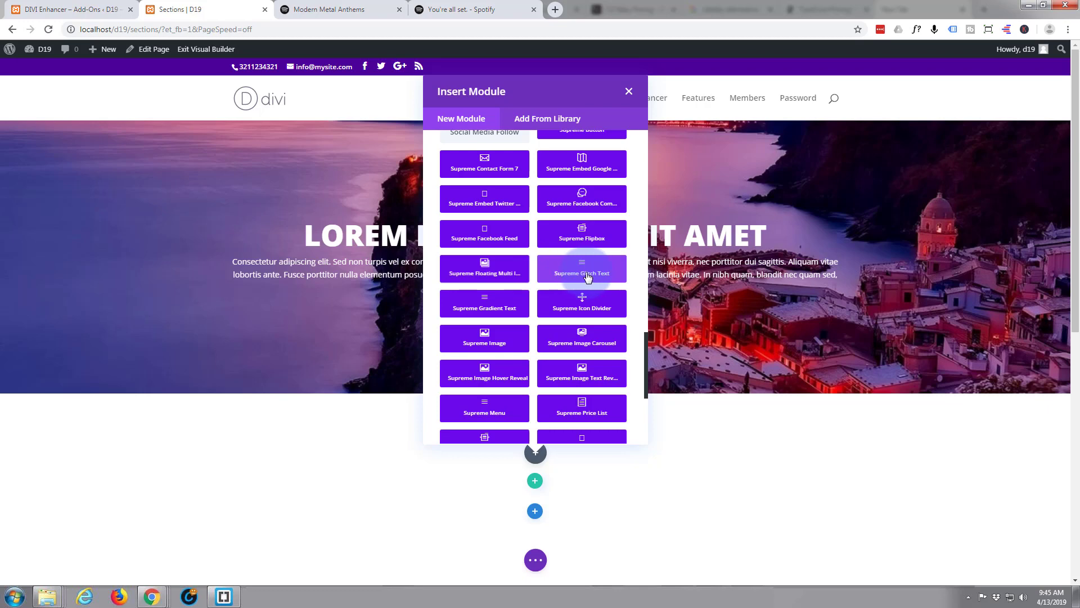
Step: Insert a Supreme Glitch Text module and set its text to 'My Huge Title Sequence' with lowercase y
{"action": "left_click", "coordinate": [581, 272]}
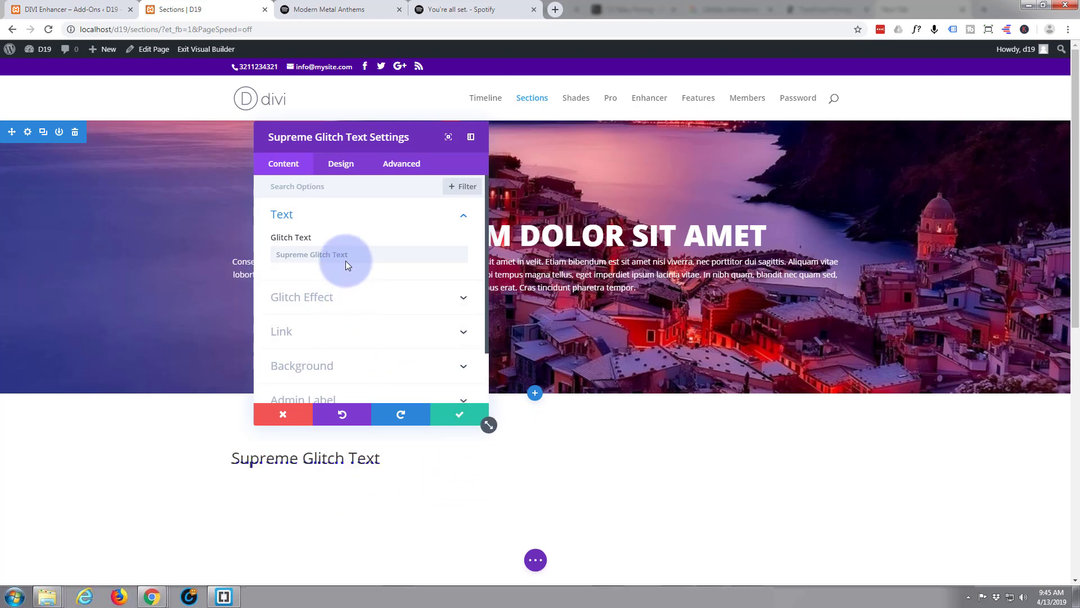
{"action": "left_click", "coordinate": [311, 254]}
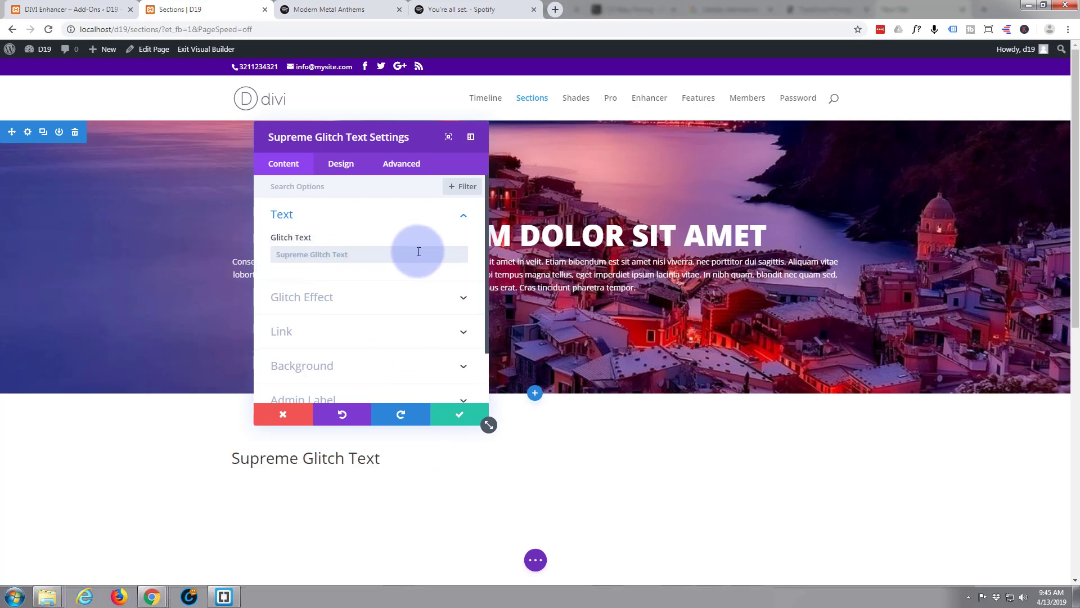
{"action": "type", "text": "MY Huge Ti"}
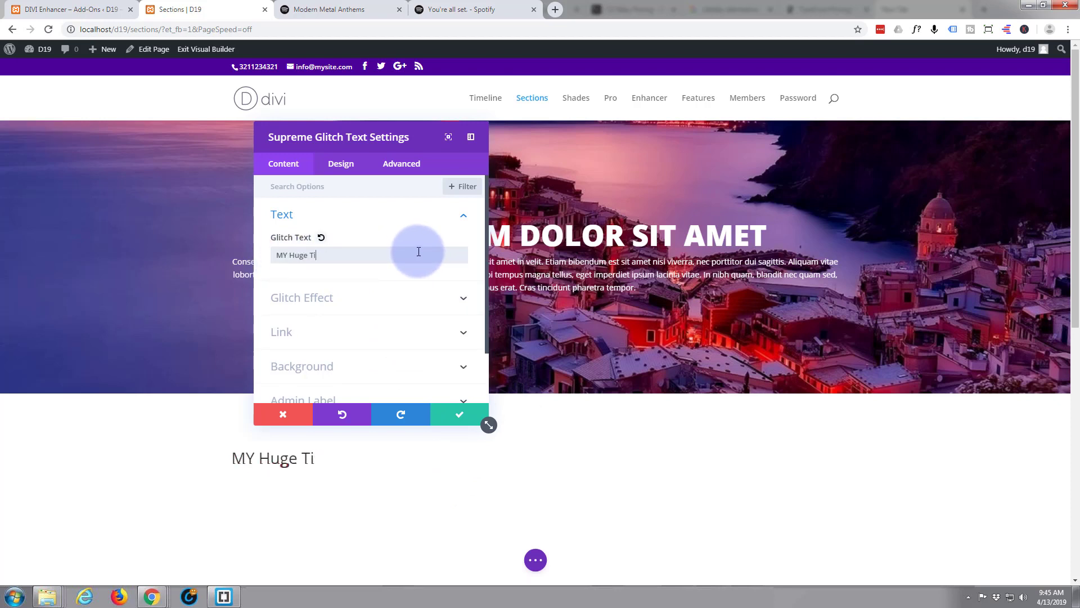
{"action": "type", "text": "tle Seq"}
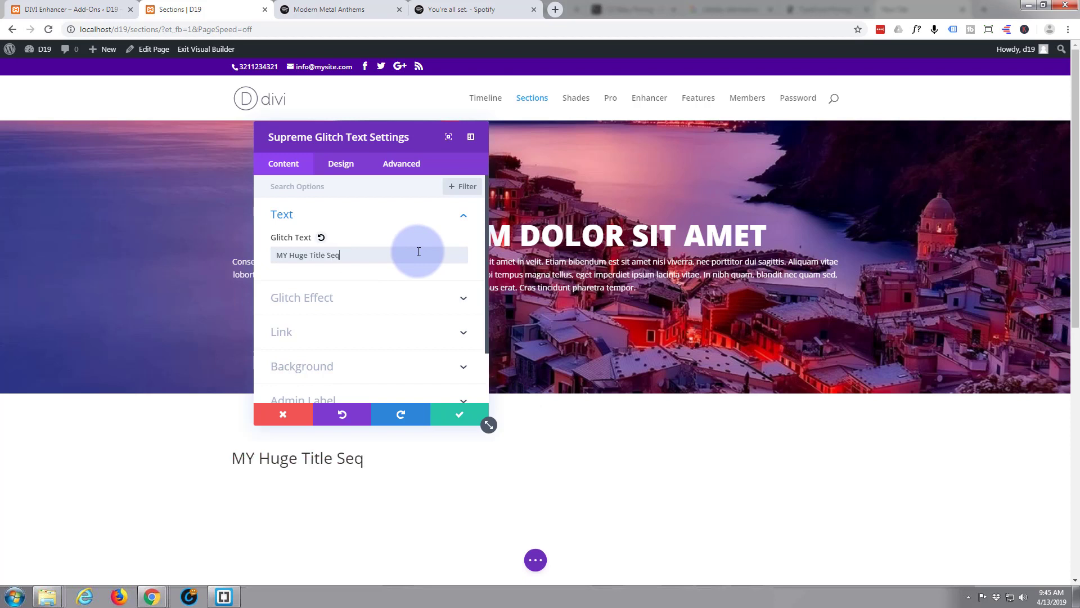
{"action": "type", "text": "uence"}
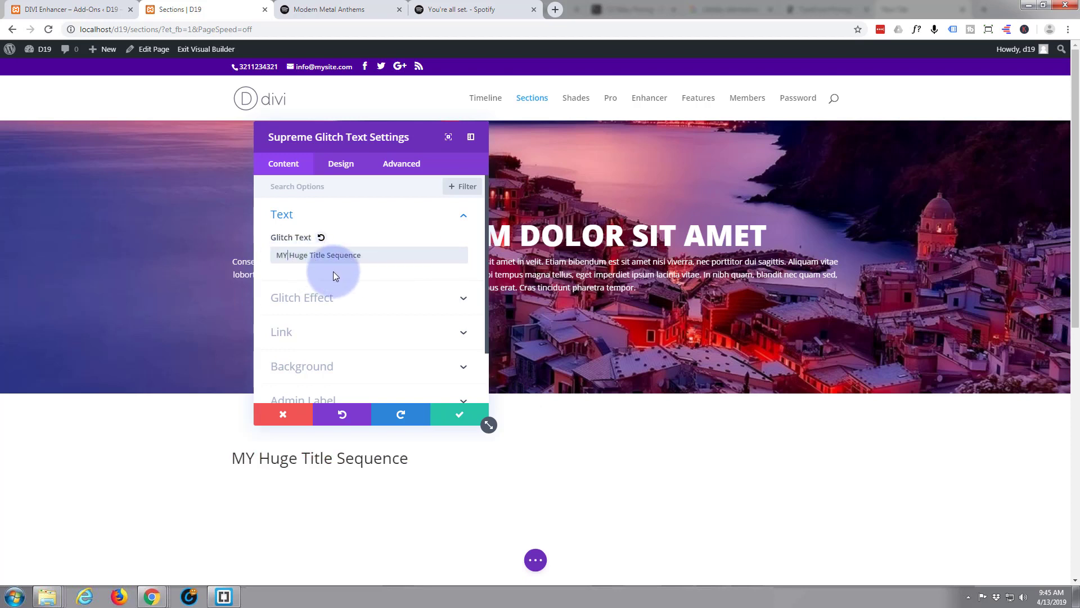
{"action": "key", "text": "Backspace"}
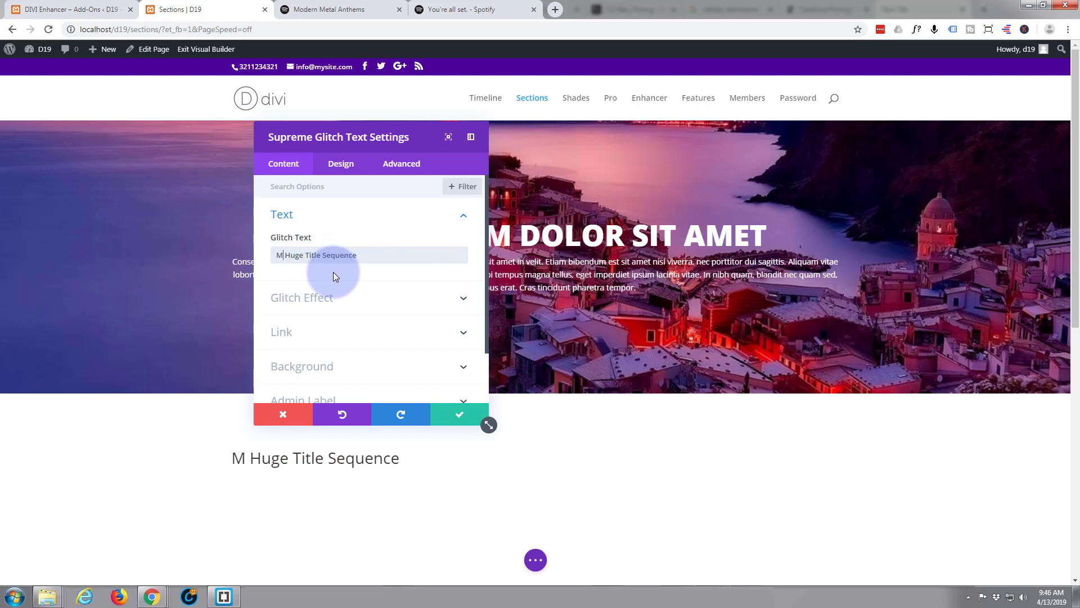
{"action": "type", "text": "y"}
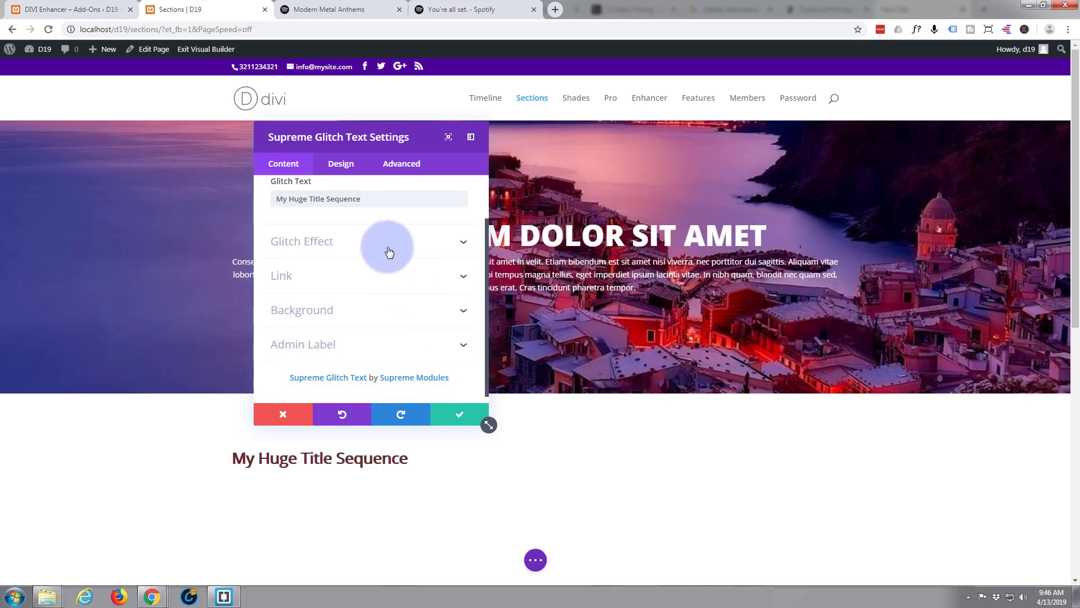
Step: Expand the Glitch Effect toggle and browse the effect styles, keeping Glitch One
{"action": "left_click", "coordinate": [301, 241]}
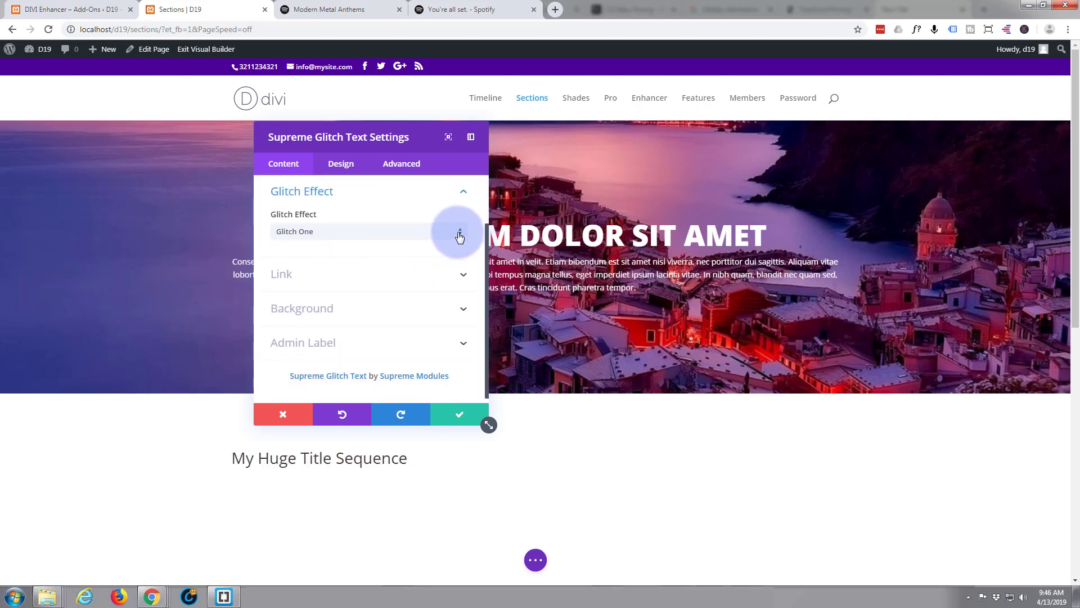
{"action": "left_click", "coordinate": [369, 230]}
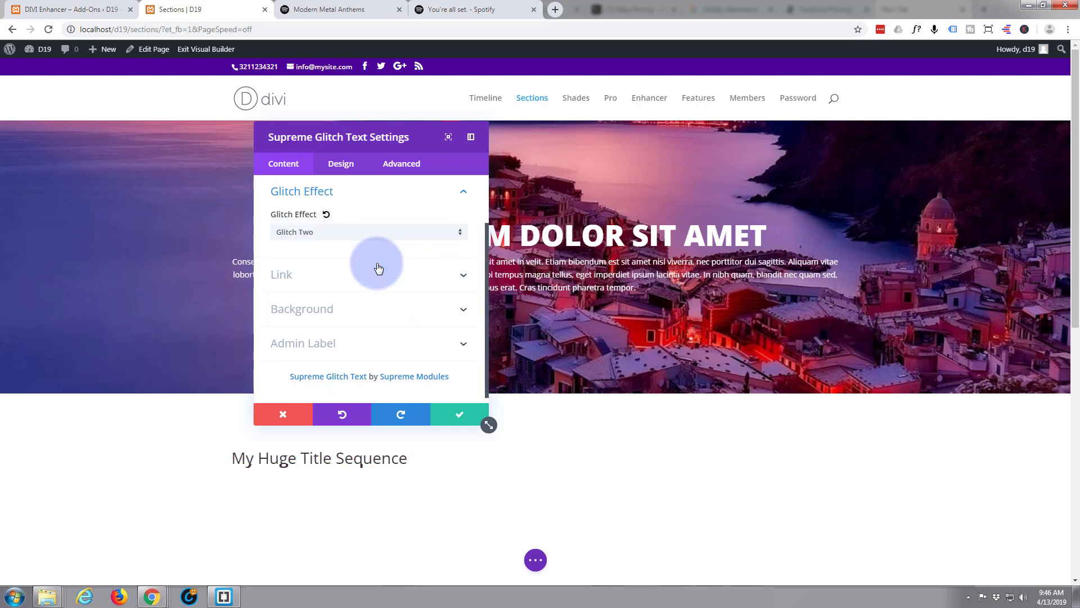
{"action": "mouse_move", "coordinate": [333, 249]}
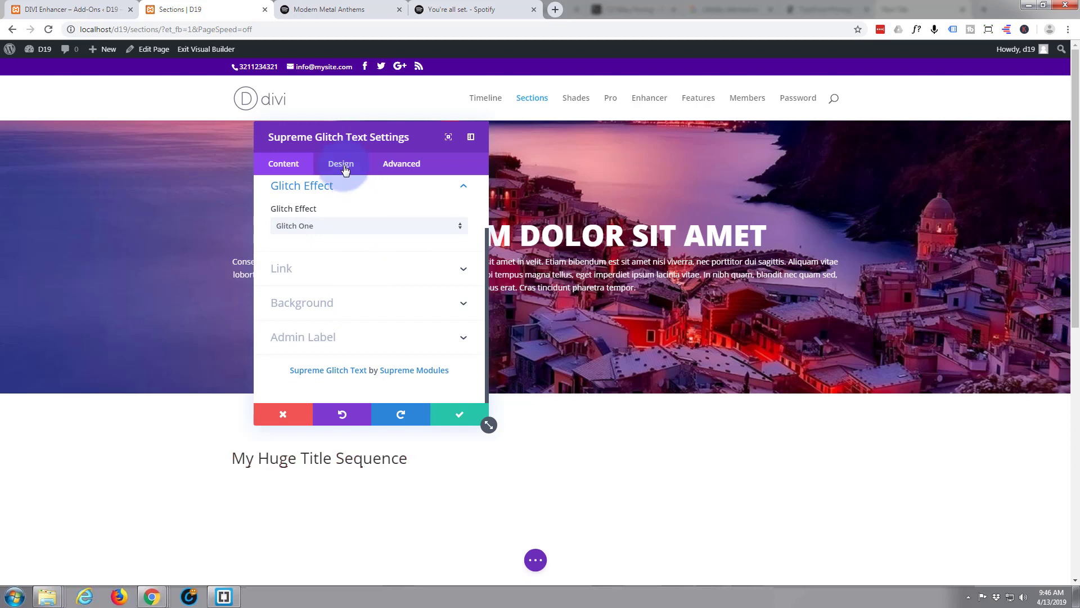
Step: In Design > Title Text, make the heading Bold, all uppercase and centre-aligned
{"action": "left_click", "coordinate": [339, 164]}
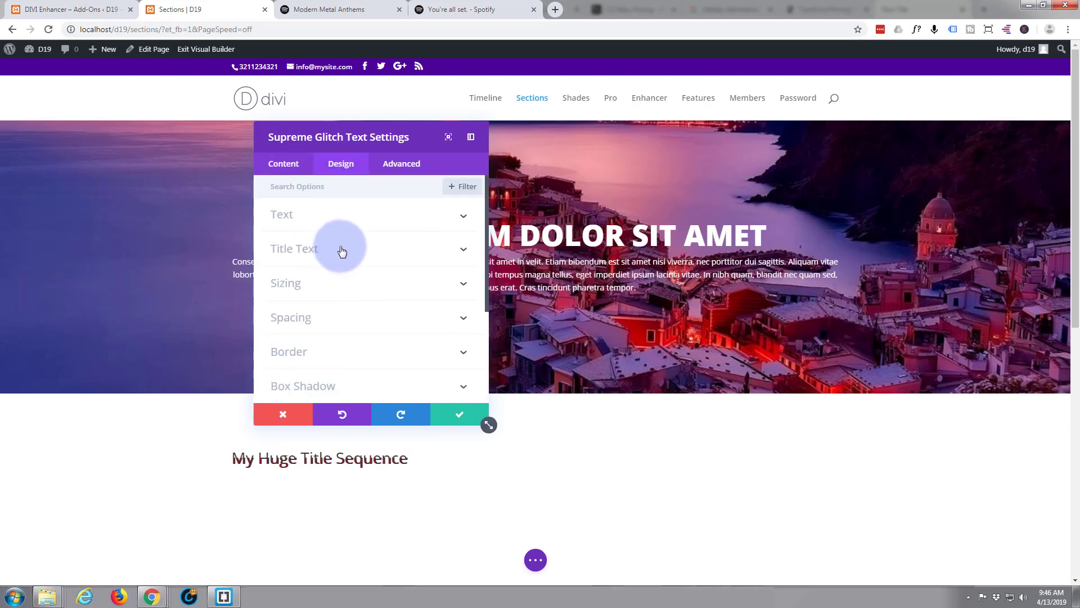
{"action": "left_click", "coordinate": [294, 249]}
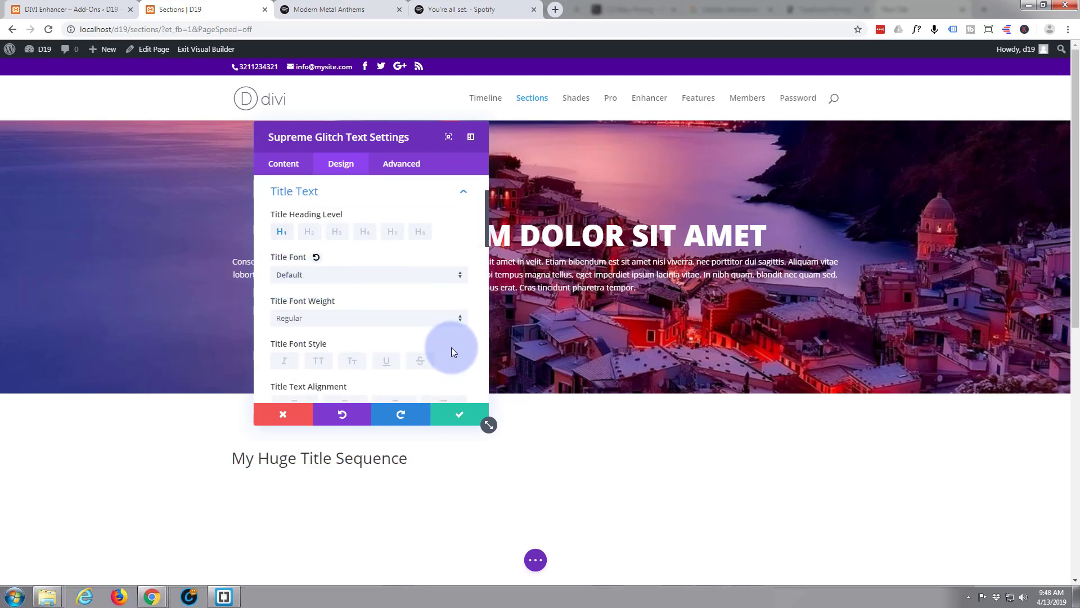
{"action": "left_click", "coordinate": [369, 317]}
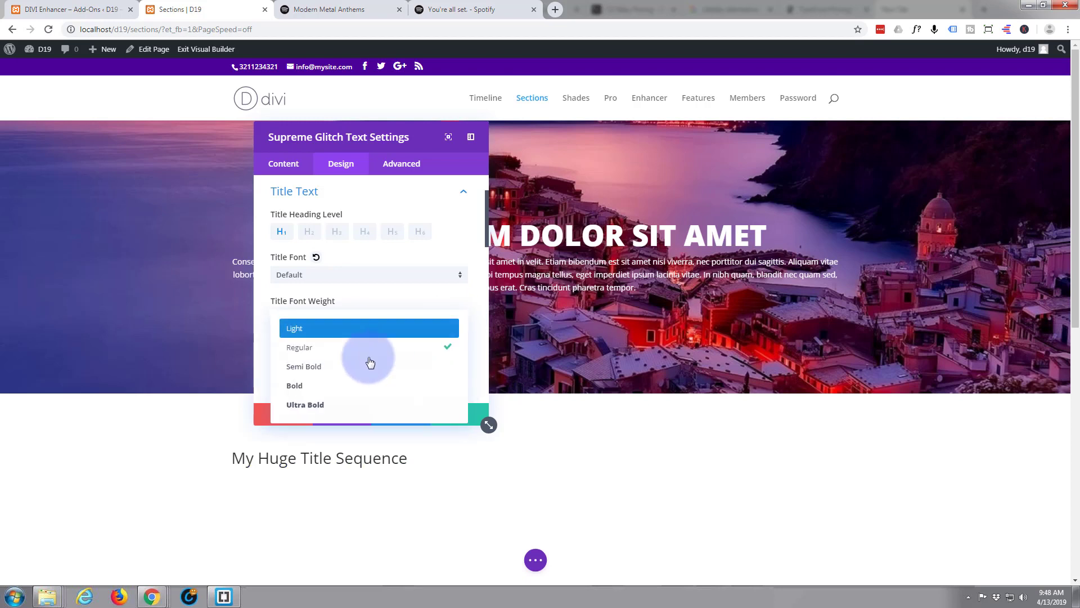
{"action": "left_click", "coordinate": [294, 385]}
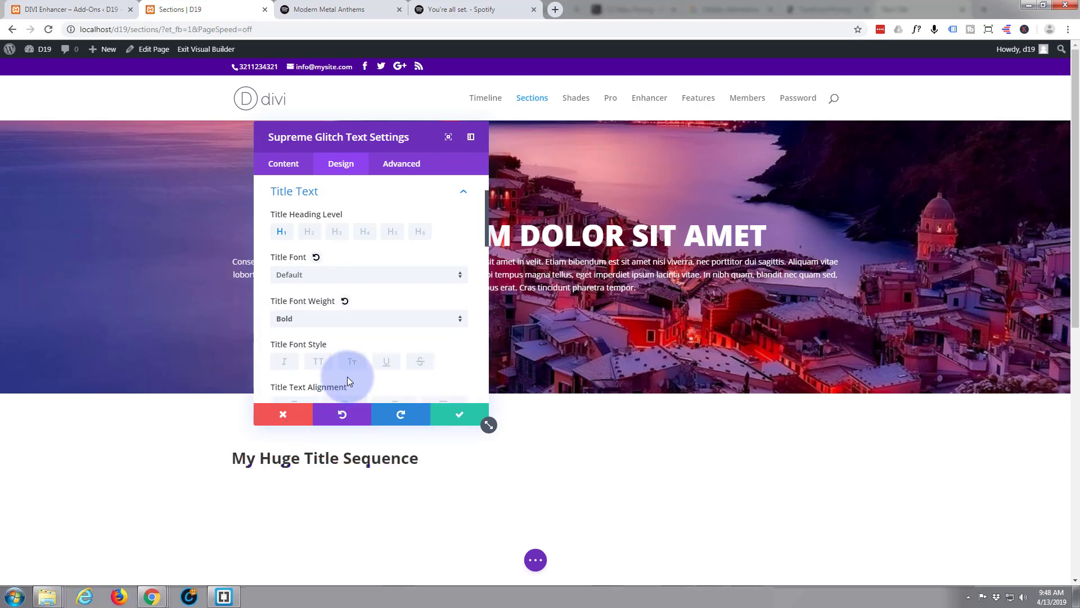
{"action": "left_click", "coordinate": [317, 361]}
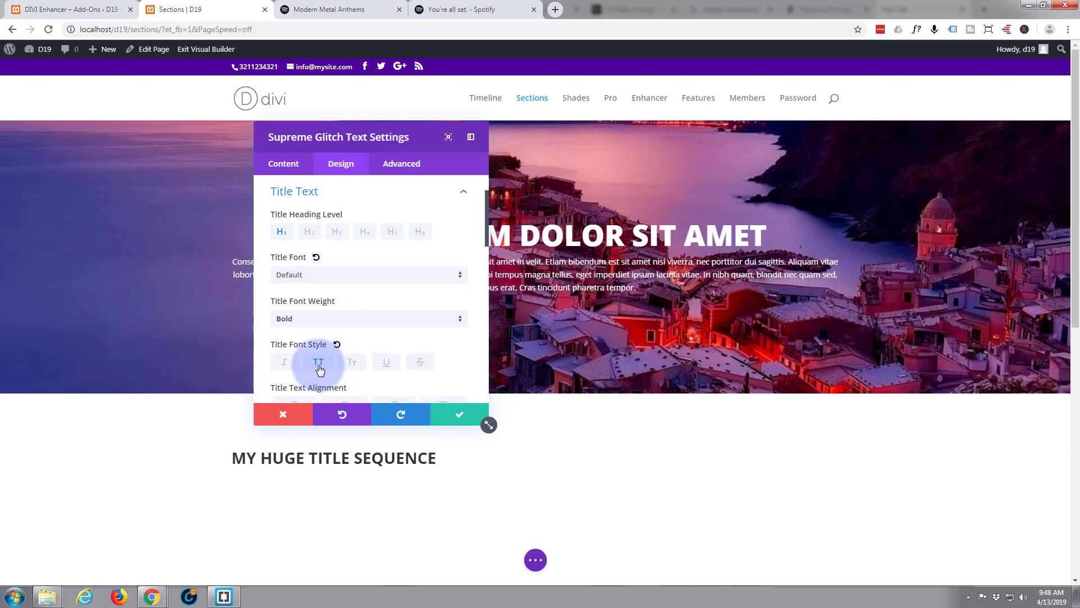
{"action": "scroll", "scroll_direction": "down", "scroll_amount": 3}
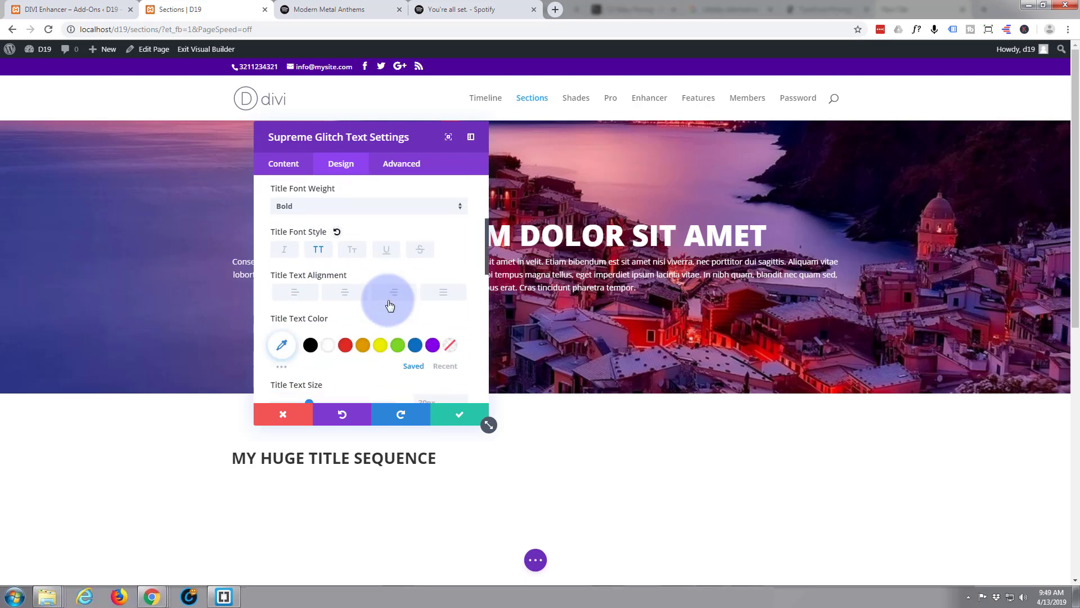
{"action": "scroll", "scroll_direction": "down", "scroll_amount": 3}
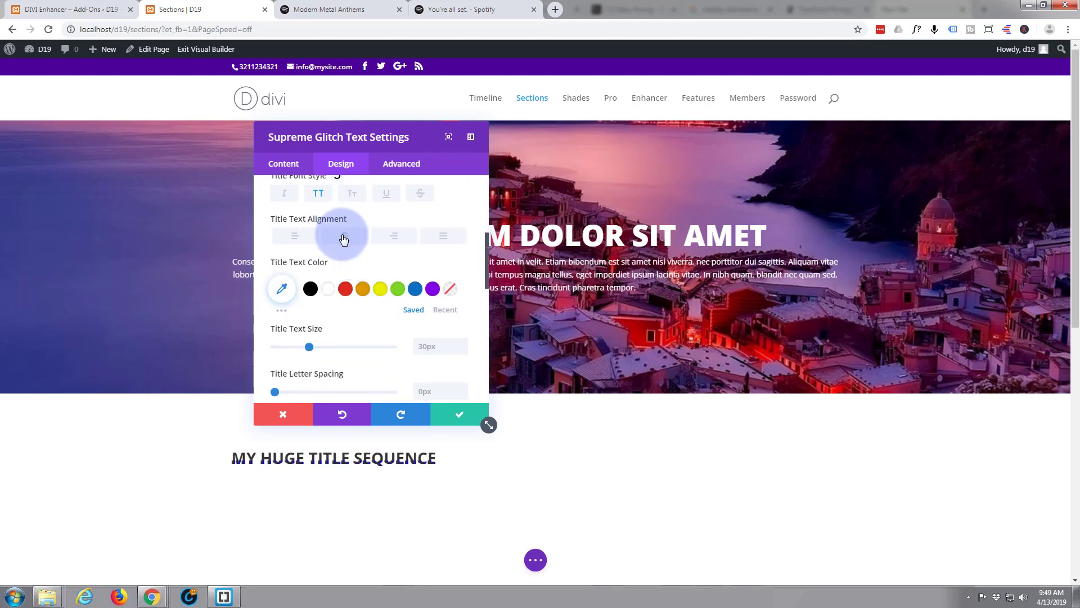
{"action": "left_click", "coordinate": [345, 235]}
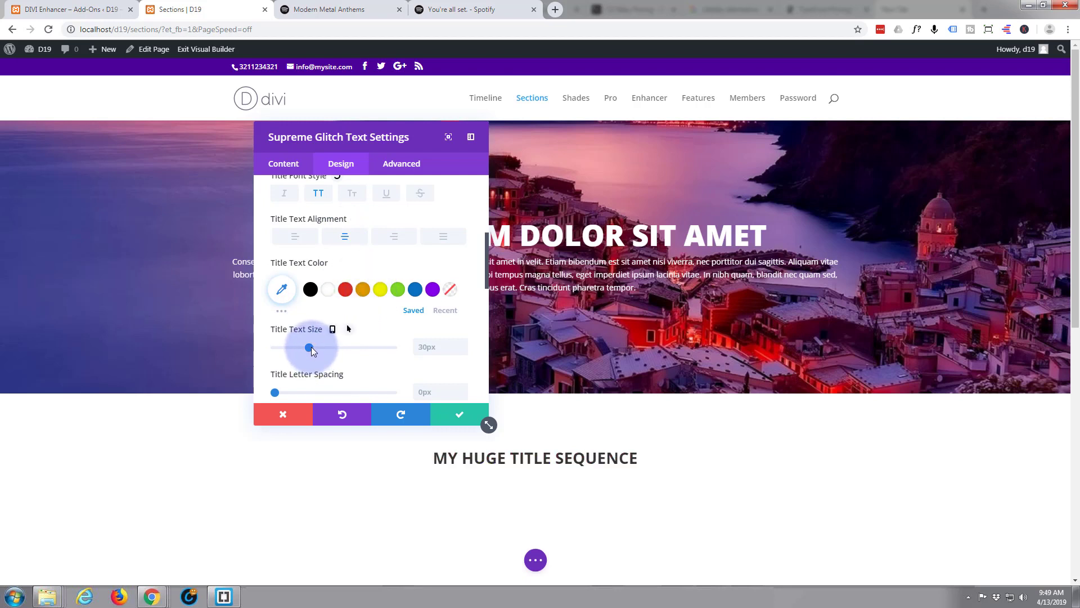
Step: Raise the Title Text Size slider from 30px through 40px to 80px
{"action": "scroll", "scroll_direction": "down", "scroll_amount": 3}
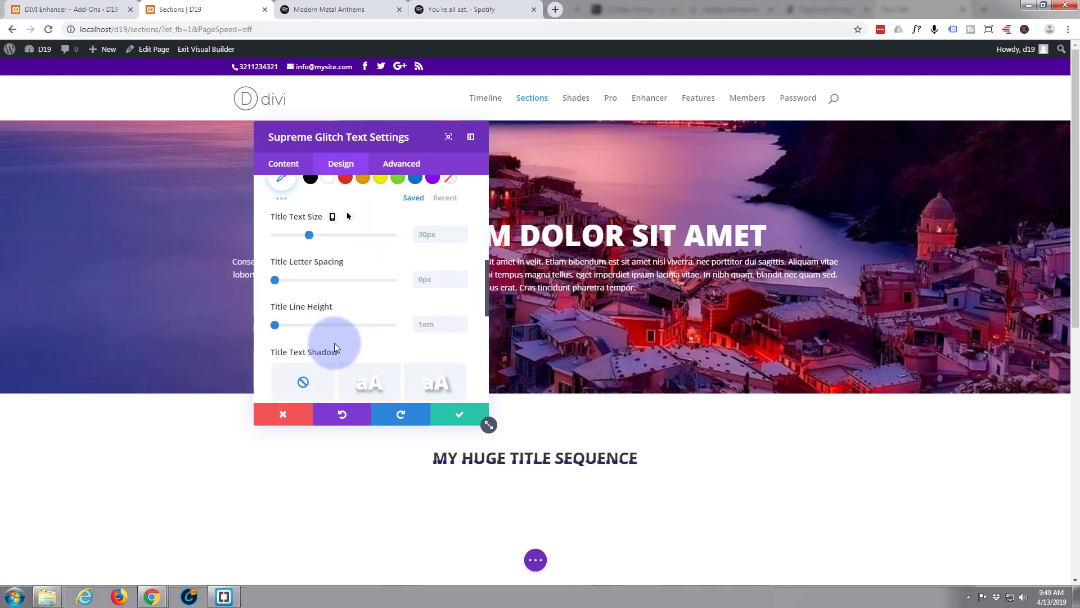
{"action": "left_click_drag", "start_coordinate": [309, 236], "coordinate": [322, 236]}
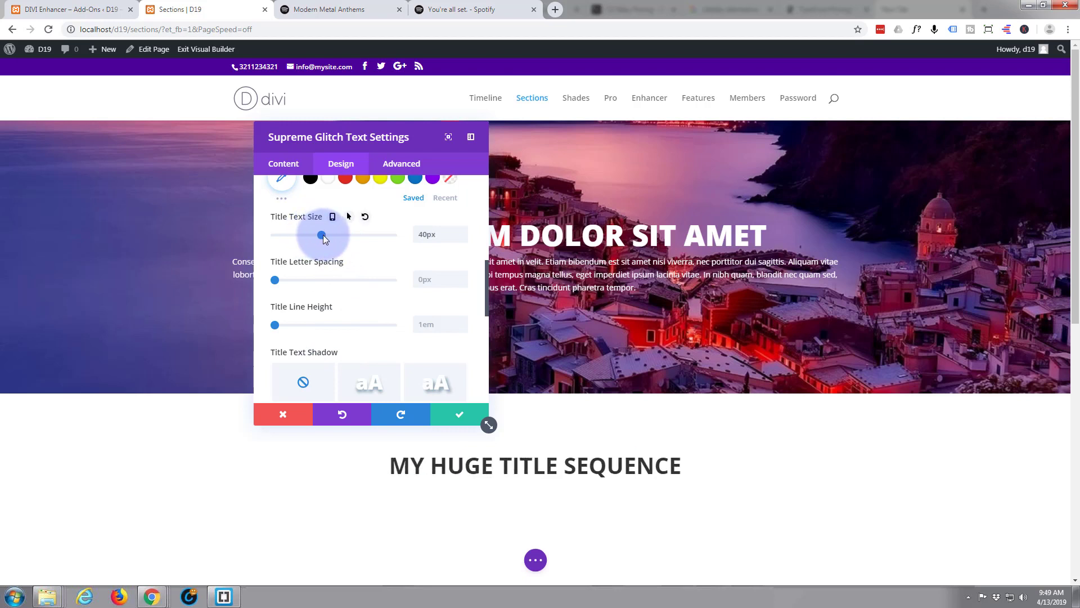
{"action": "left_click_drag", "start_coordinate": [301, 235], "coordinate": [369, 235]}
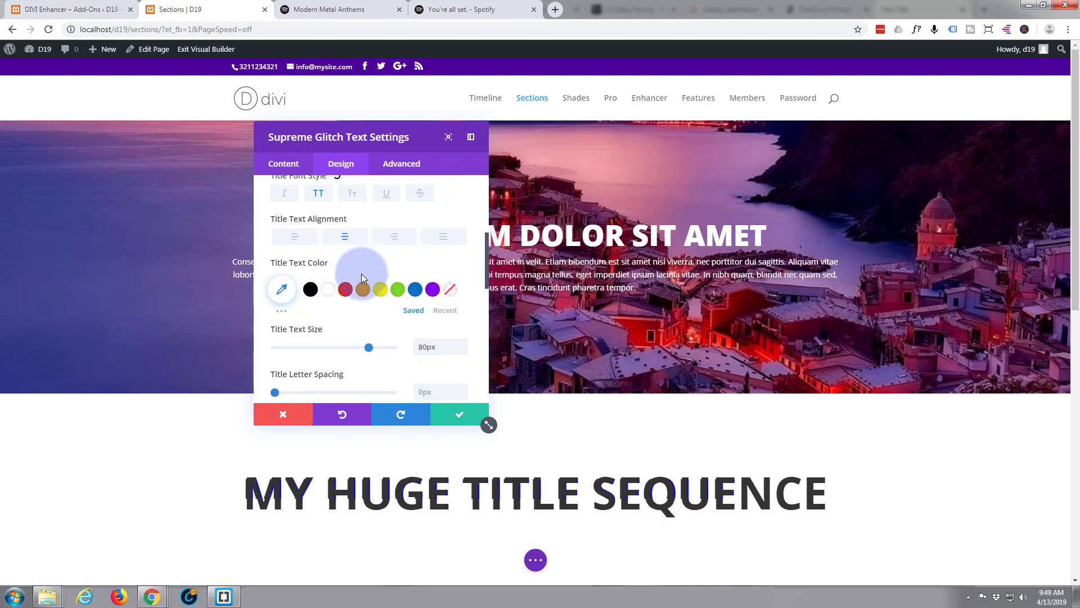
Step: Set the Title Text Color to the green swatch (#7cda24) and look through the shadow presets
{"action": "left_click", "coordinate": [379, 290]}
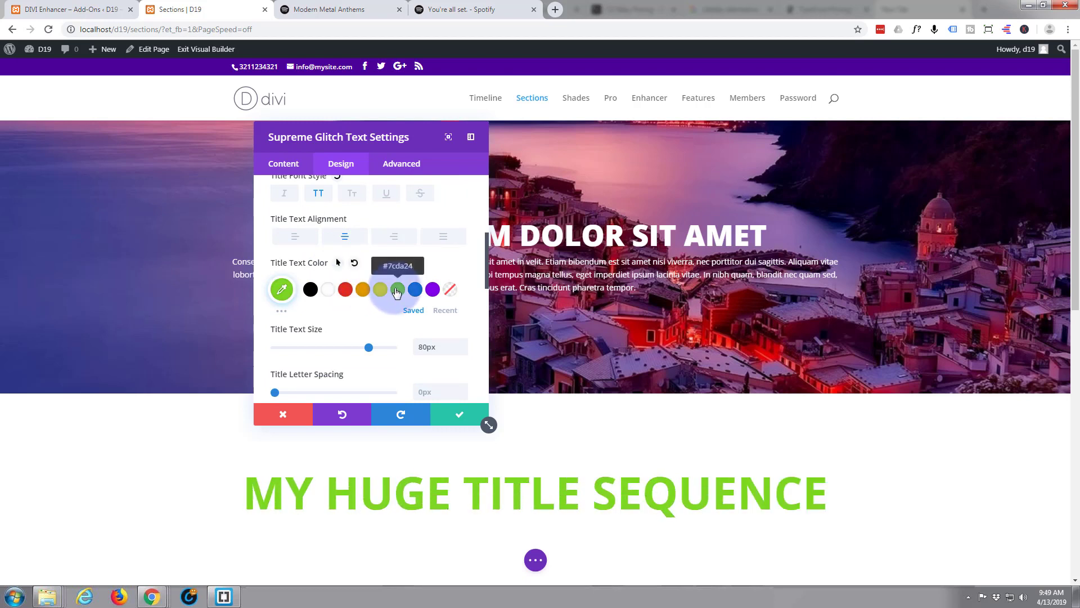
{"action": "left_click", "coordinate": [345, 289]}
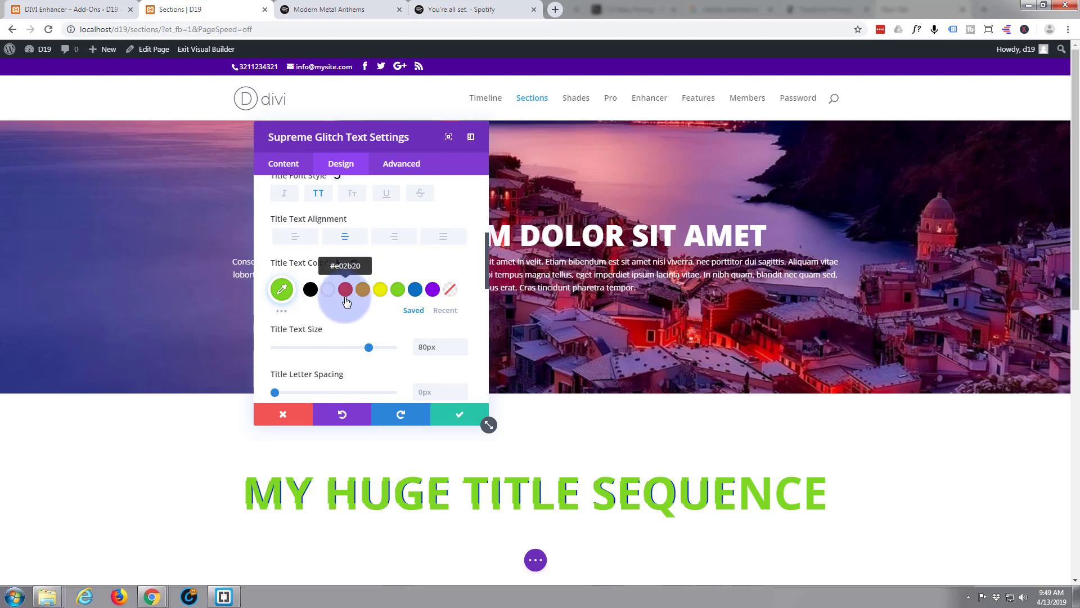
{"action": "scroll", "scroll_direction": "down", "scroll_amount": 3}
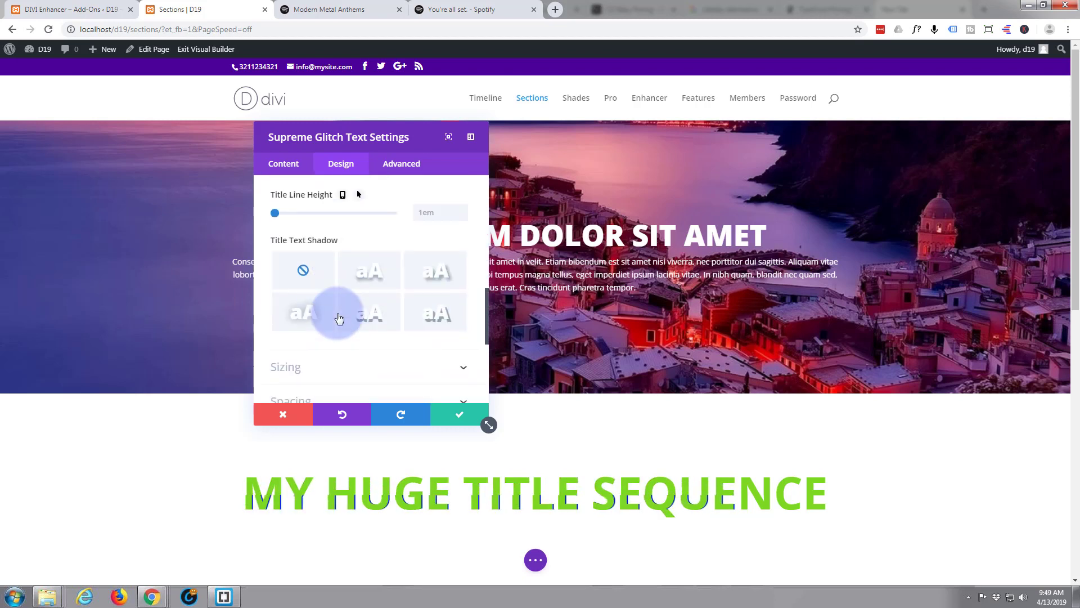
{"action": "scroll", "scroll_direction": "down", "scroll_amount": 3}
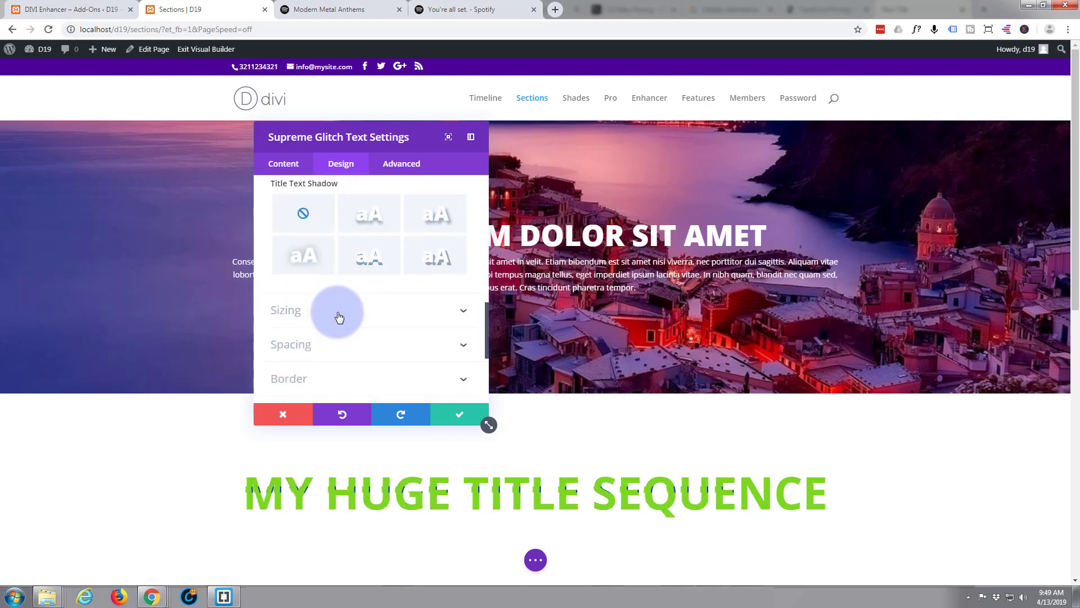
{"action": "scroll", "scroll_direction": "down", "scroll_amount": 3}
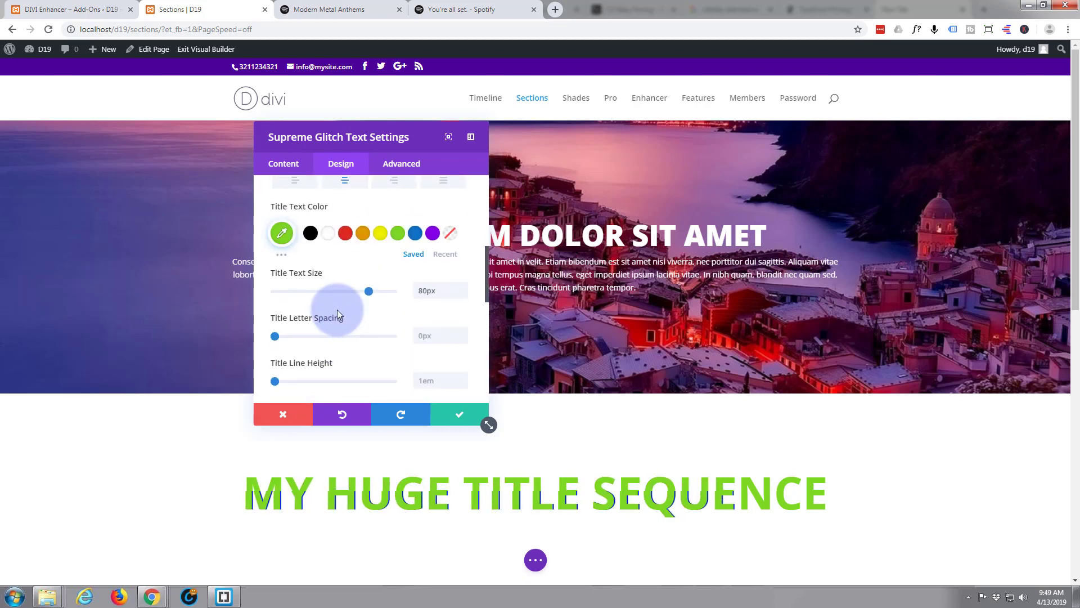
Step: In the custom colour picker, lower the green heading's opacity to around 0.63-0.68
{"action": "left_click", "coordinate": [281, 231]}
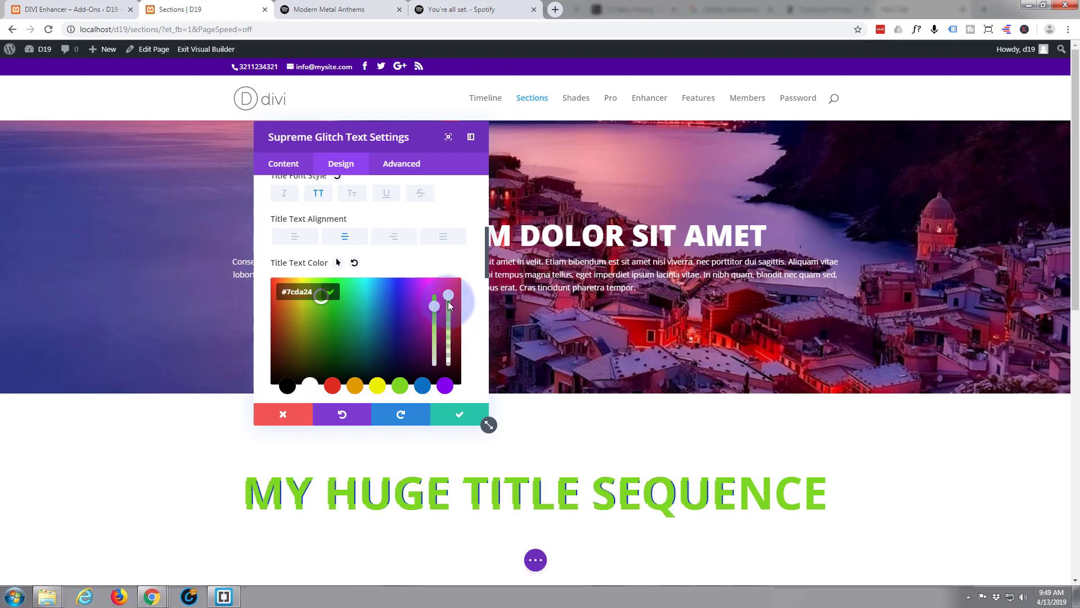
{"action": "left_click_drag", "start_coordinate": [447, 296], "coordinate": [446, 315]}
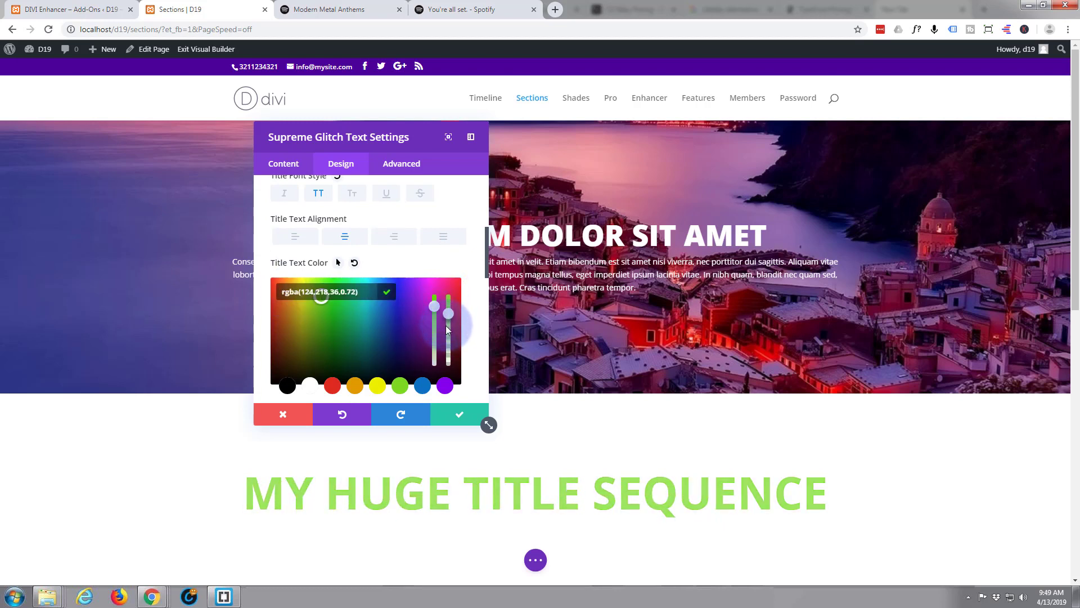
{"action": "left_click_drag", "start_coordinate": [449, 310], "coordinate": [449, 320]}
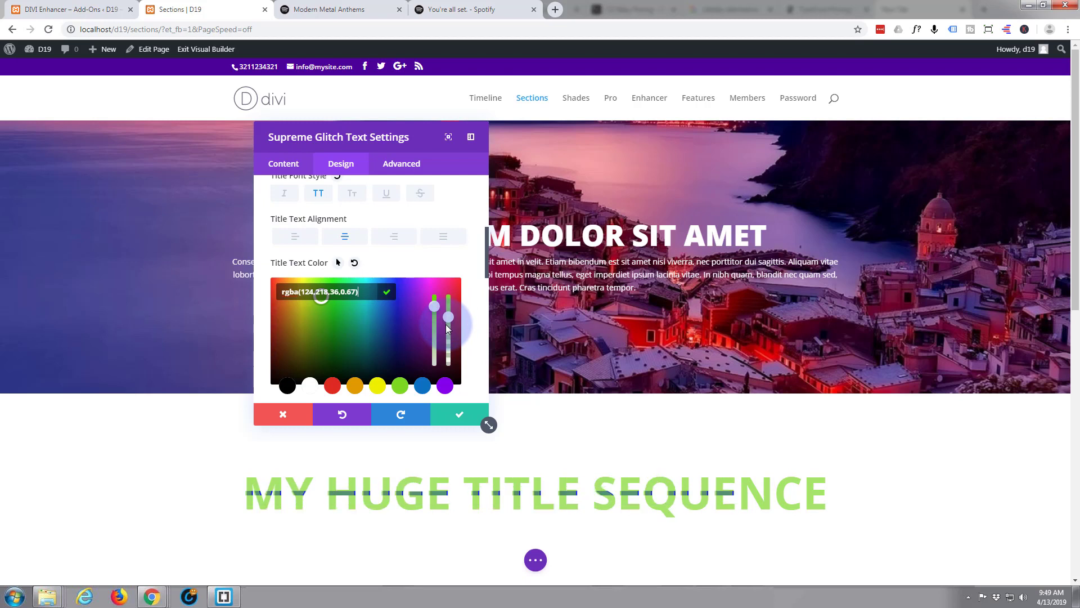
{"action": "left_click_drag", "start_coordinate": [451, 314], "coordinate": [452, 324]}
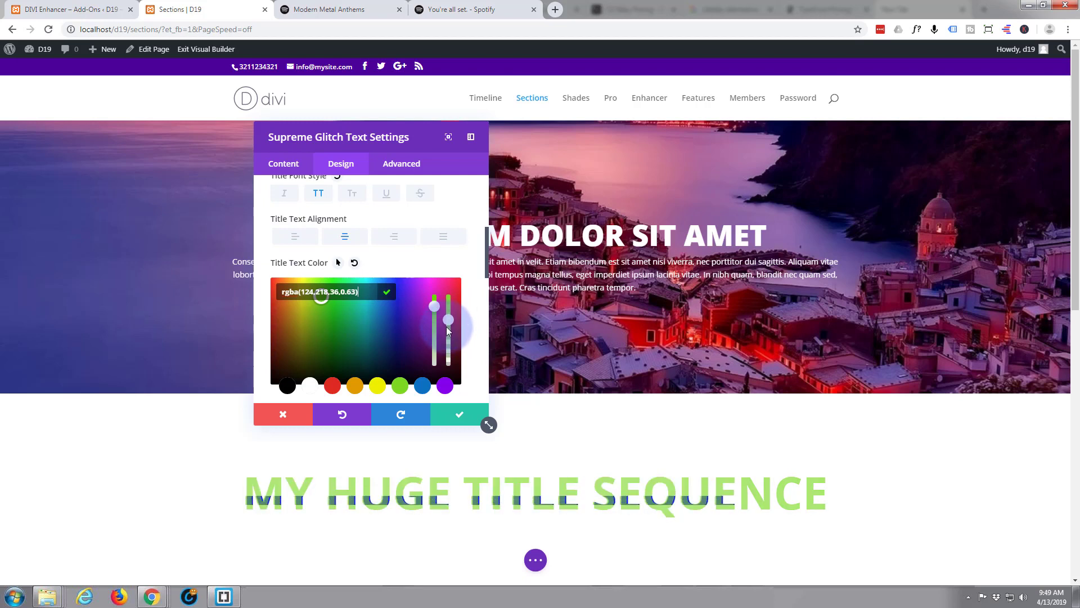
{"action": "left_click_drag", "start_coordinate": [451, 331], "coordinate": [451, 317]}
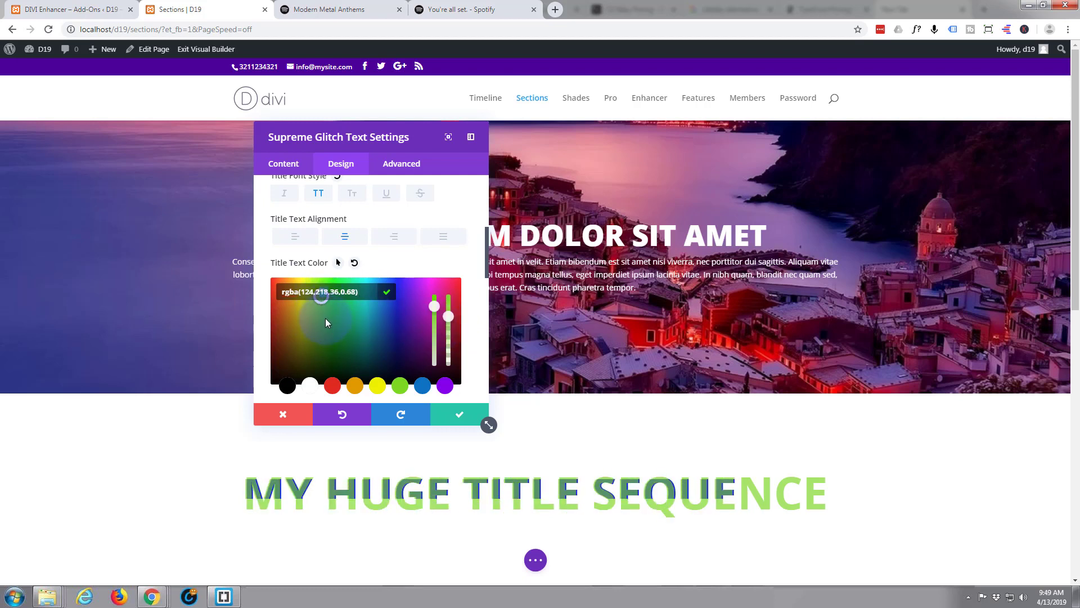
{"action": "left_click", "coordinate": [324, 317]}
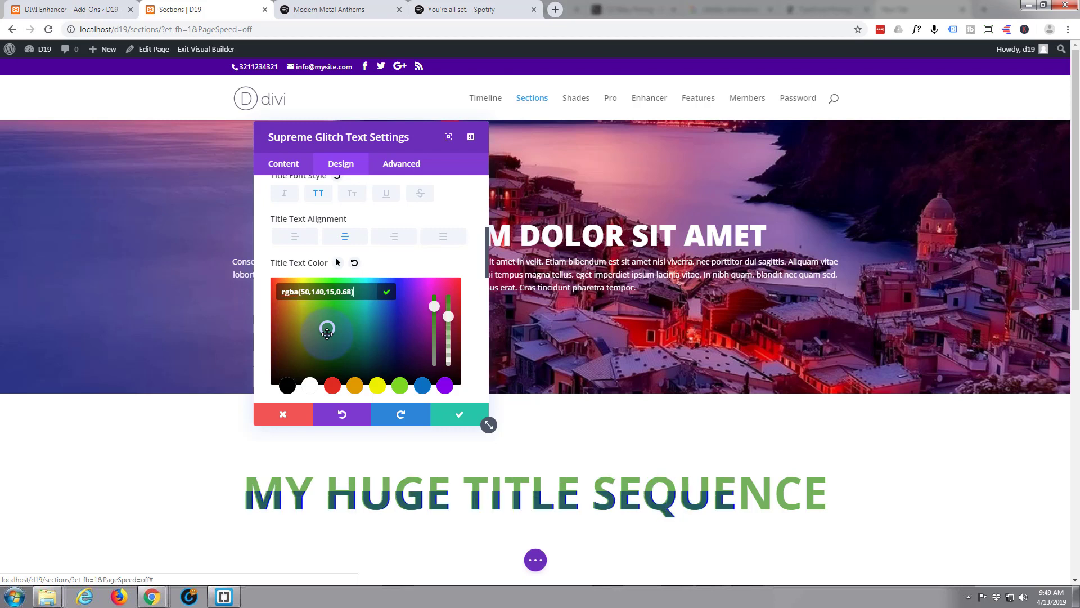
Step: Pick a dark blue and settle the title colour at rgba(2,32,104,0.59)
{"action": "left_click", "coordinate": [422, 386]}
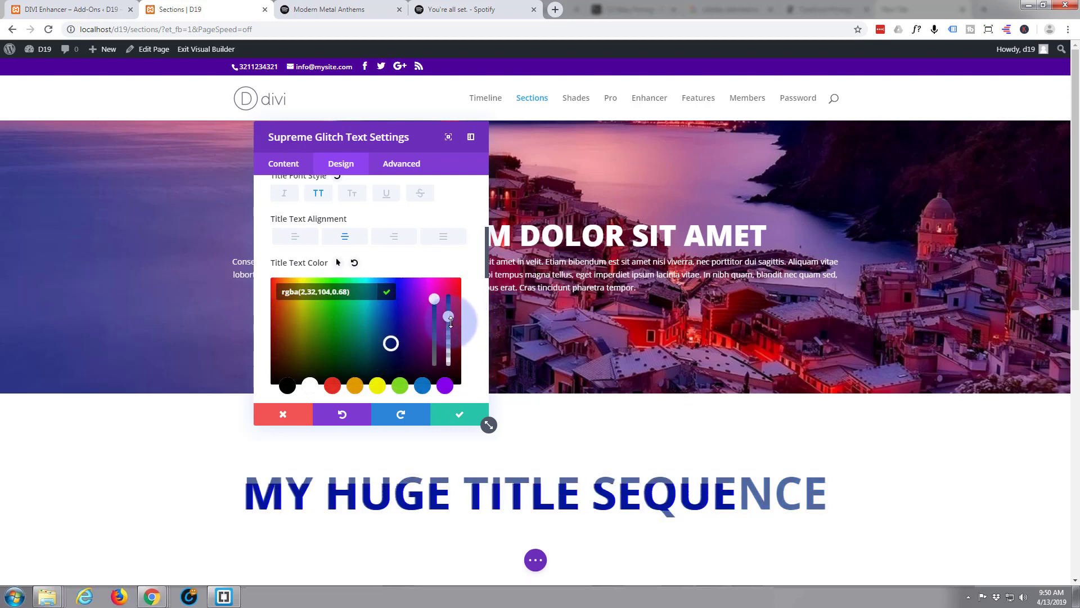
{"action": "left_click_drag", "start_coordinate": [448, 319], "coordinate": [447, 338]}
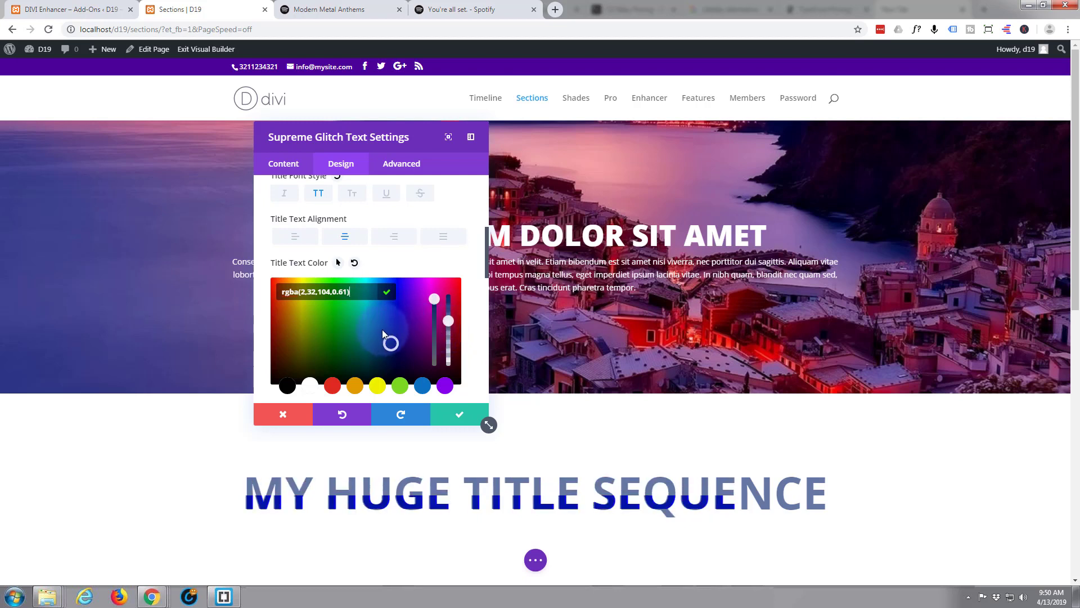
{"action": "left_click_drag", "start_coordinate": [449, 322], "coordinate": [449, 294]}
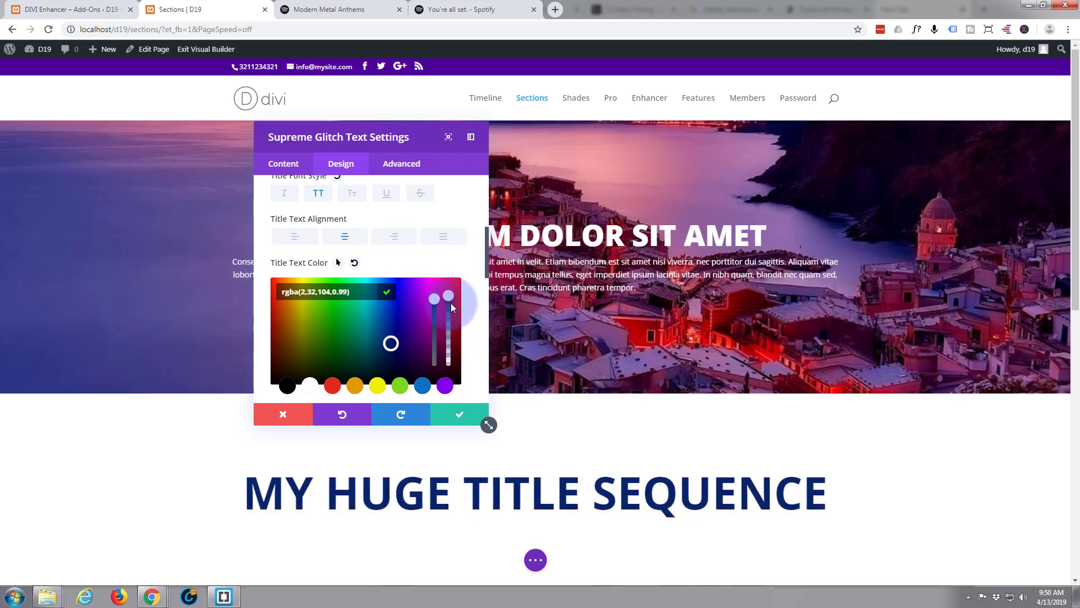
{"action": "left_click_drag", "start_coordinate": [447, 294], "coordinate": [446, 313]}
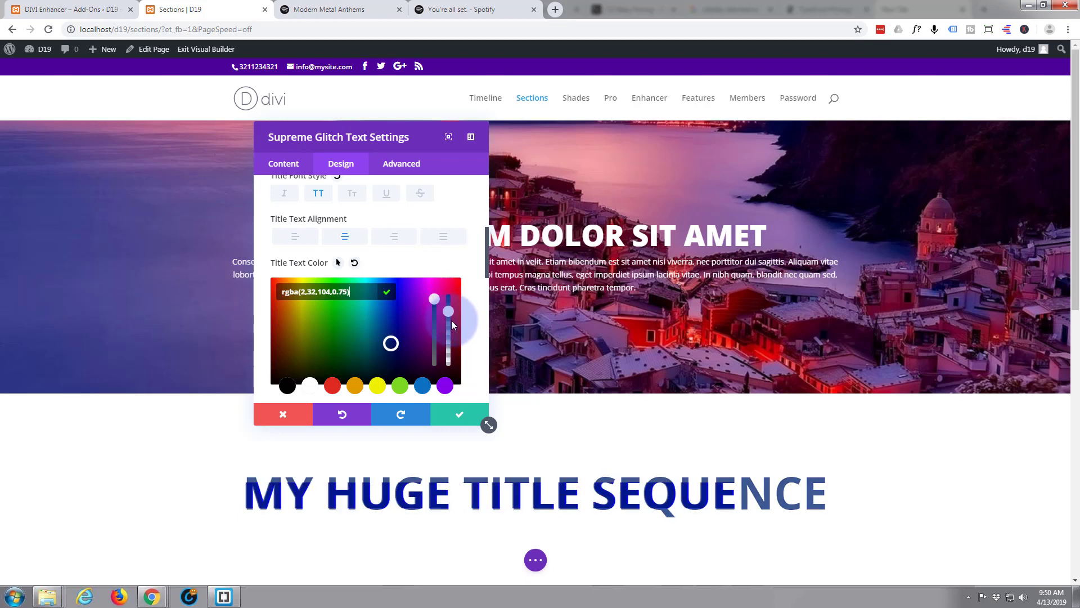
{"action": "left_click_drag", "start_coordinate": [447, 297], "coordinate": [447, 315]}
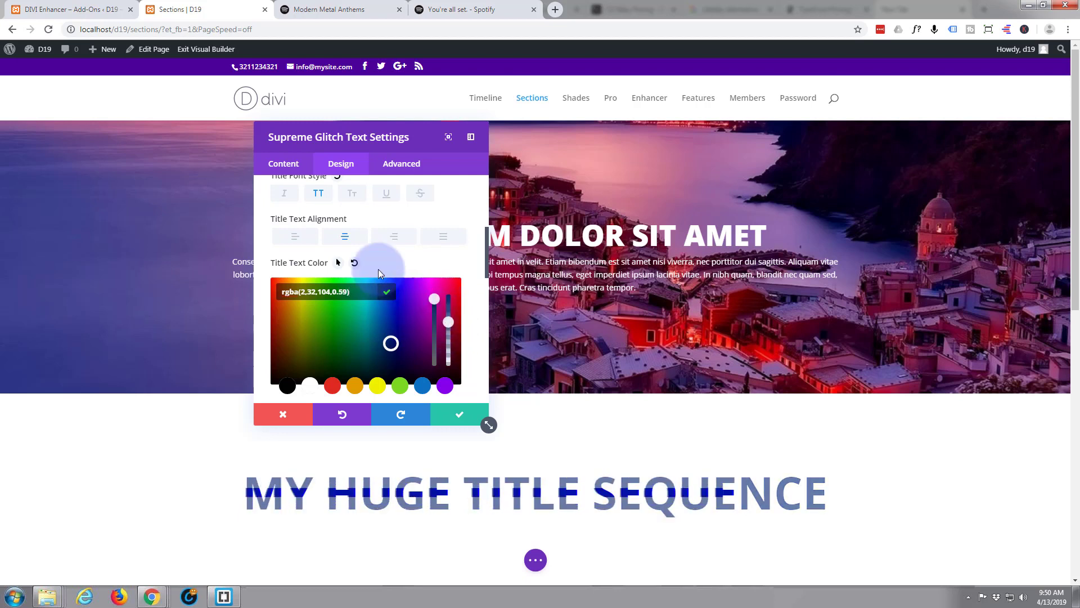
Step: Apply a soft diagonal offset Title Text Shadow preset and save the module settings
{"action": "left_click", "coordinate": [458, 414]}
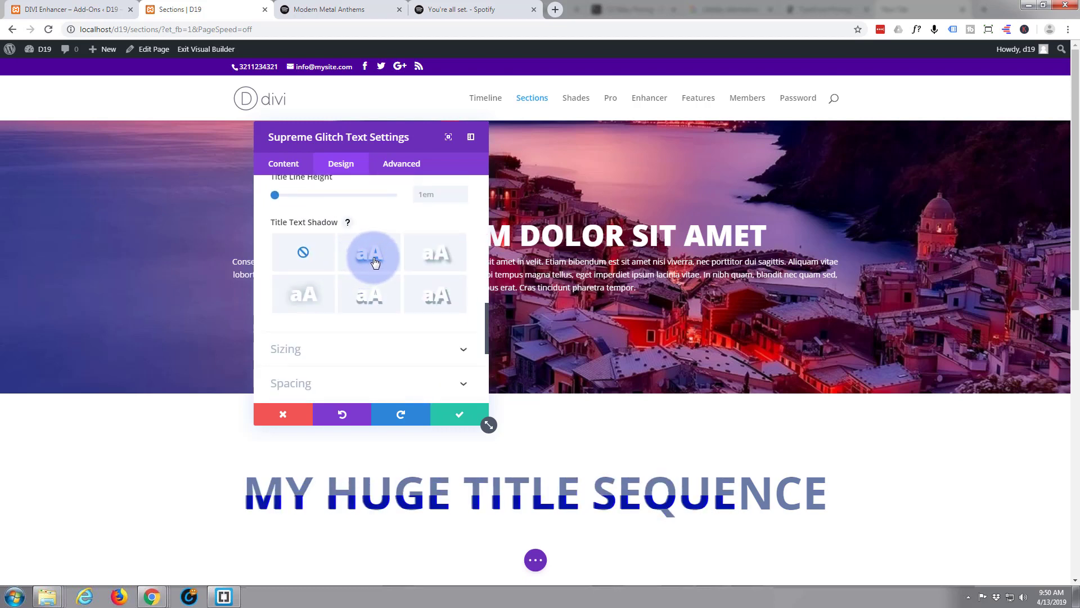
{"action": "left_click", "coordinate": [369, 251]}
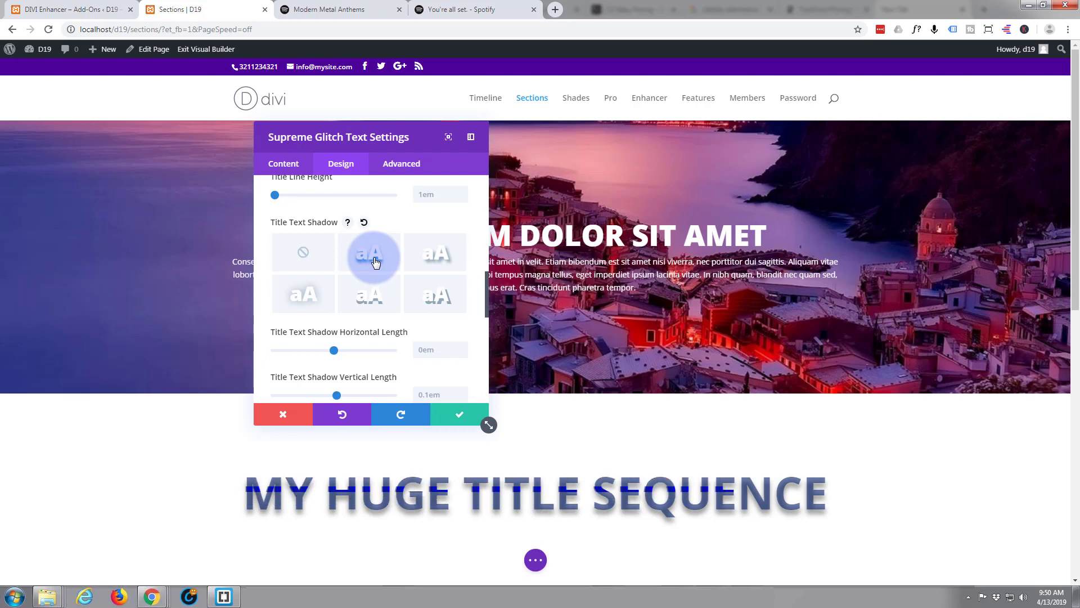
{"action": "left_click", "coordinate": [434, 252]}
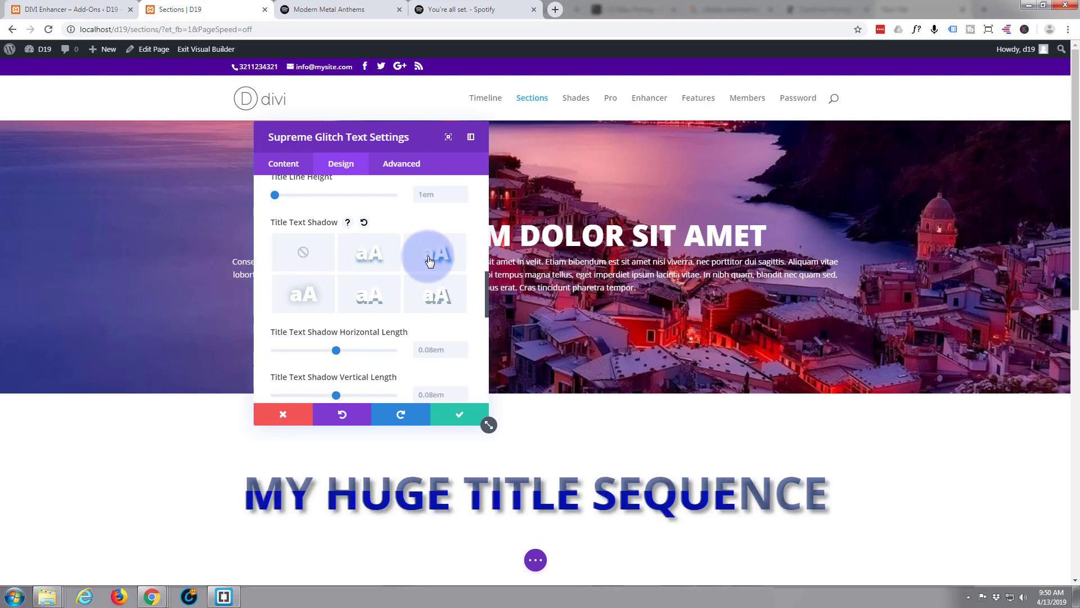
{"action": "left_click", "coordinate": [369, 253]}
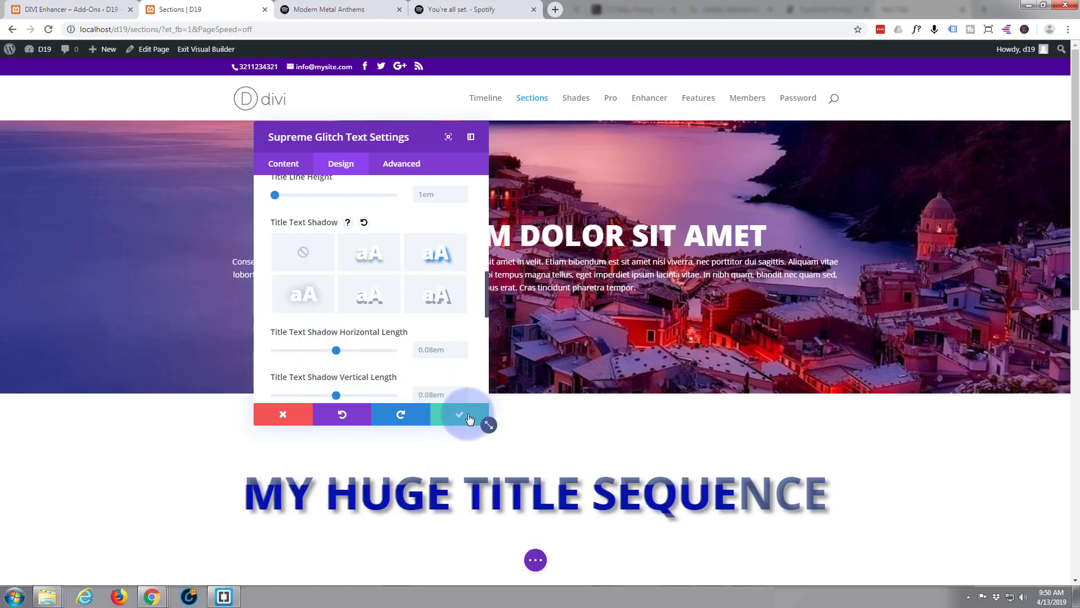
{"action": "left_click", "coordinate": [459, 414]}
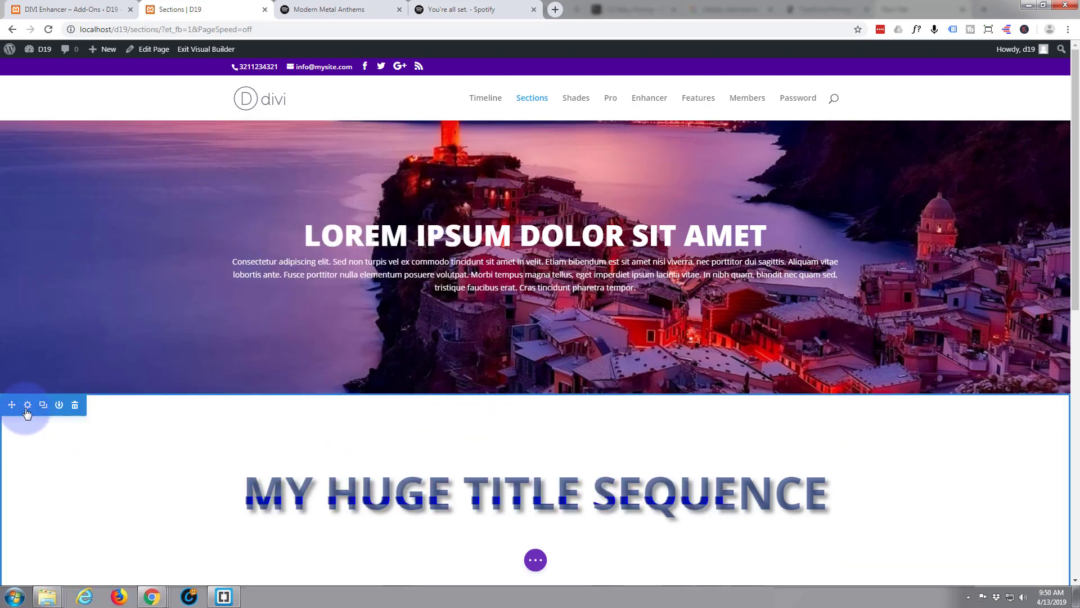
Step: Add a gradient background to the section that holds the glitch title
{"action": "left_click", "coordinate": [27, 405]}
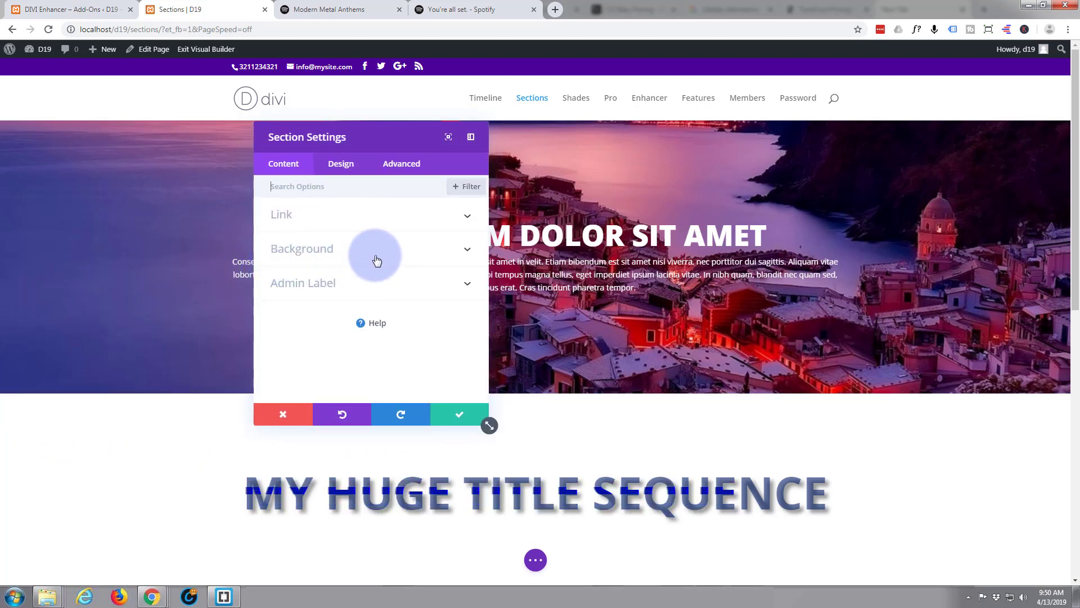
{"action": "left_click", "coordinate": [301, 249]}
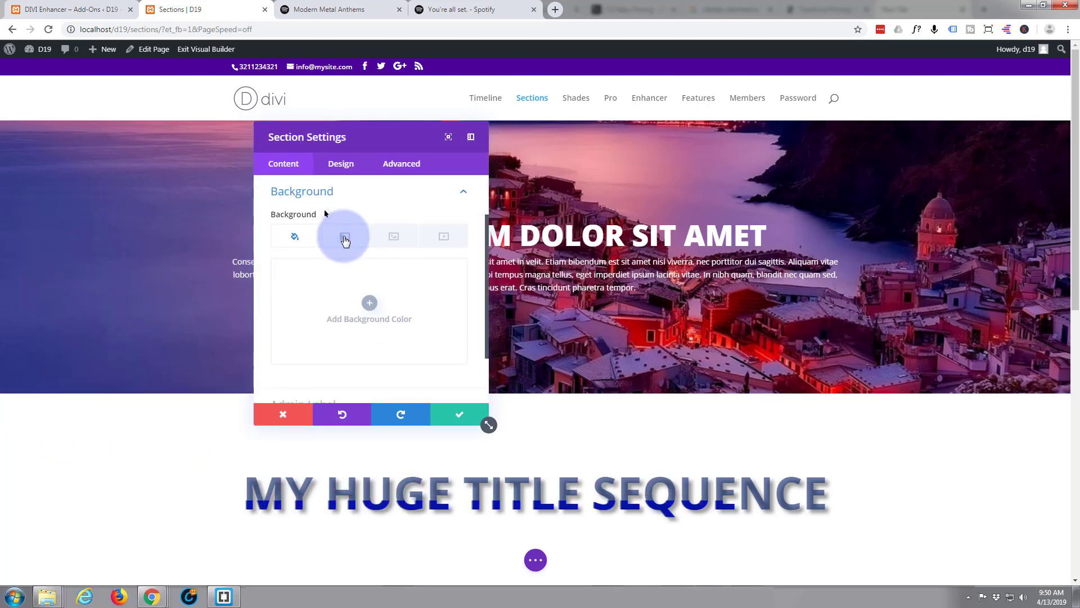
{"action": "left_click", "coordinate": [344, 236]}
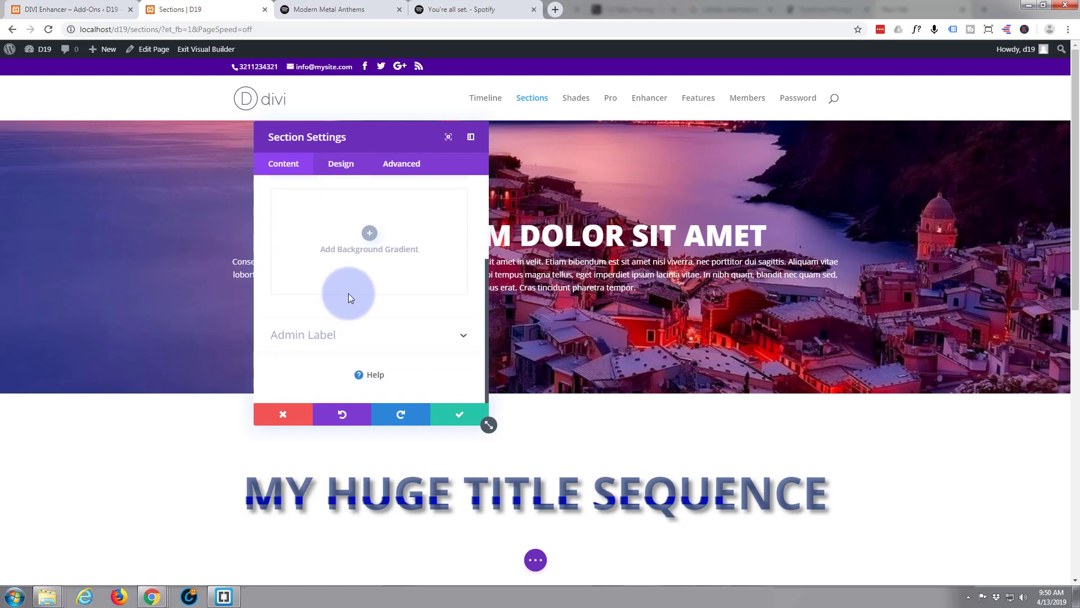
{"action": "left_click", "coordinate": [369, 232]}
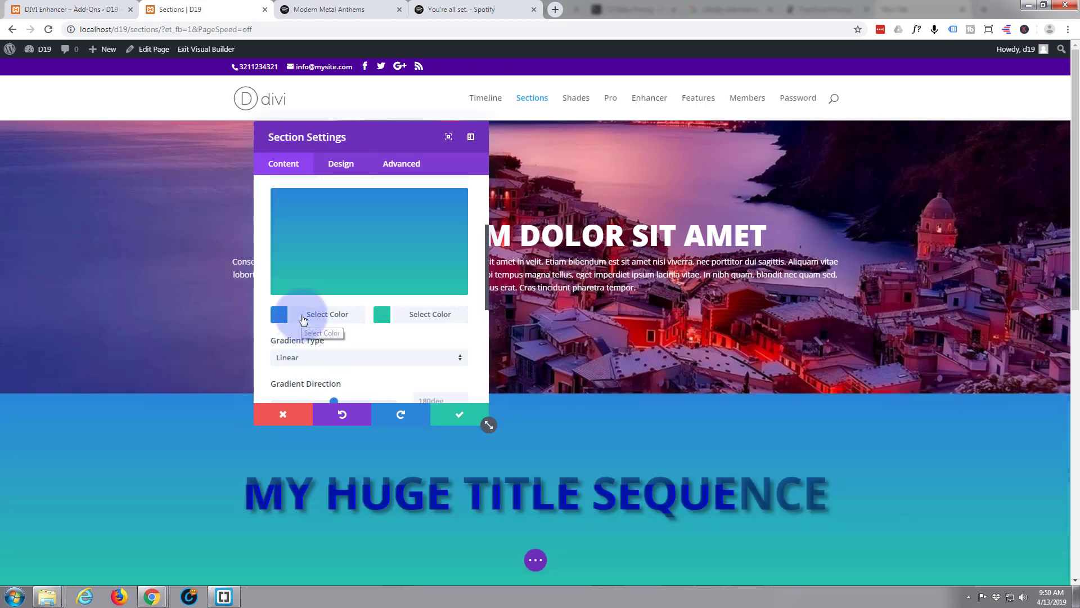
Step: Set the gradient colours to light gray and white and save the section settings
{"action": "left_click", "coordinate": [279, 314]}
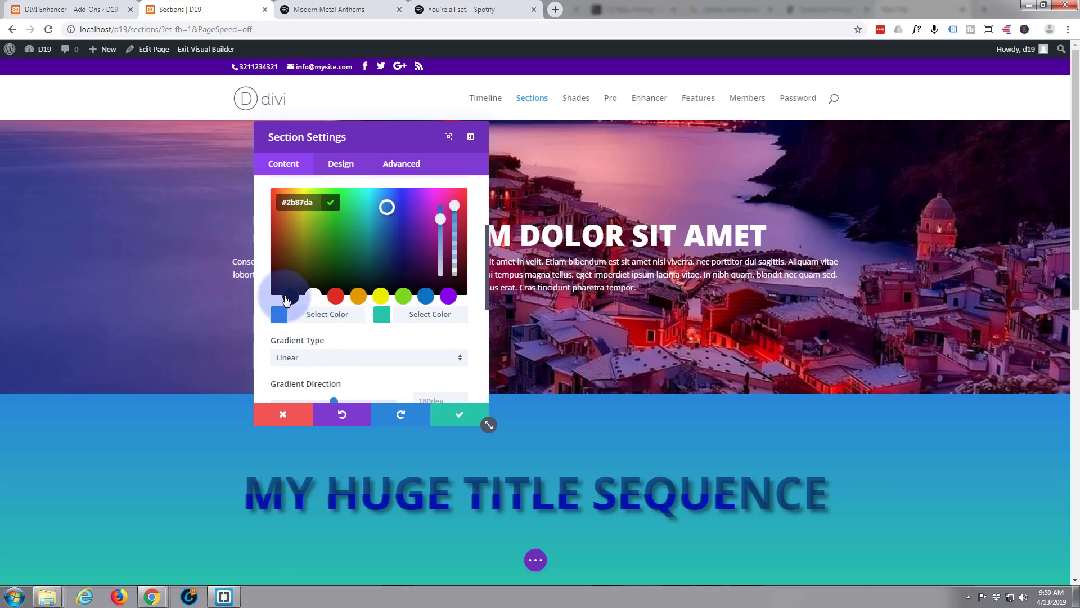
{"action": "left_click", "coordinate": [284, 285]}
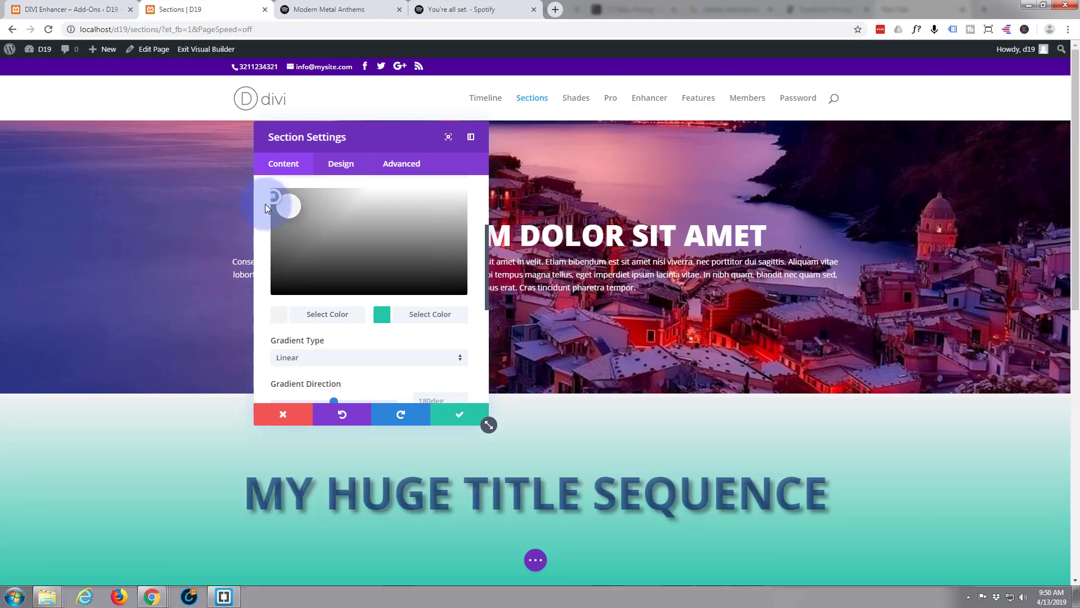
{"action": "left_click", "coordinate": [430, 314]}
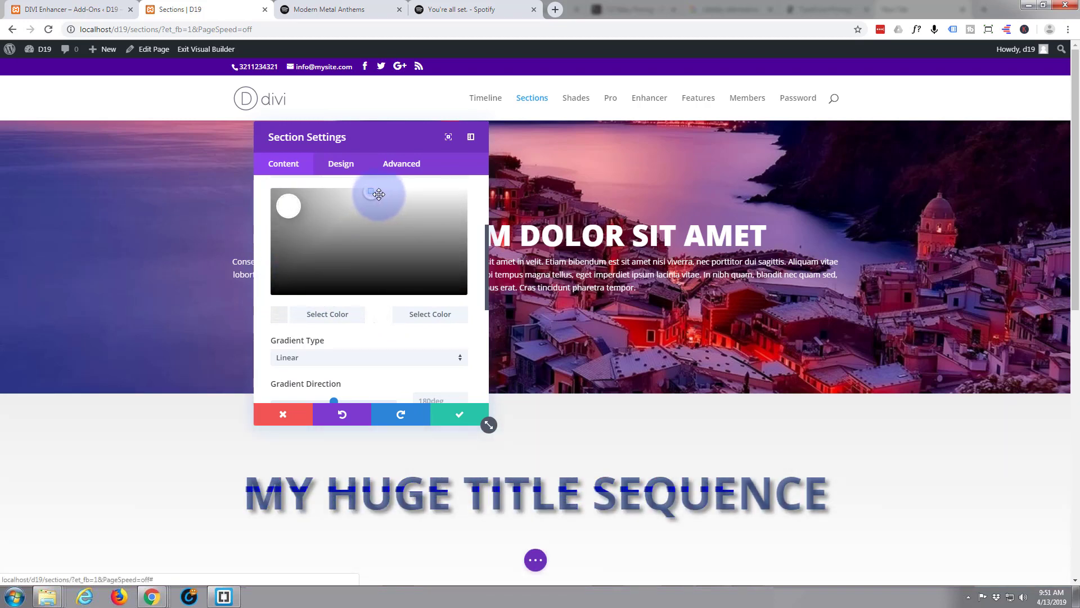
{"action": "left_click", "coordinate": [378, 195]}
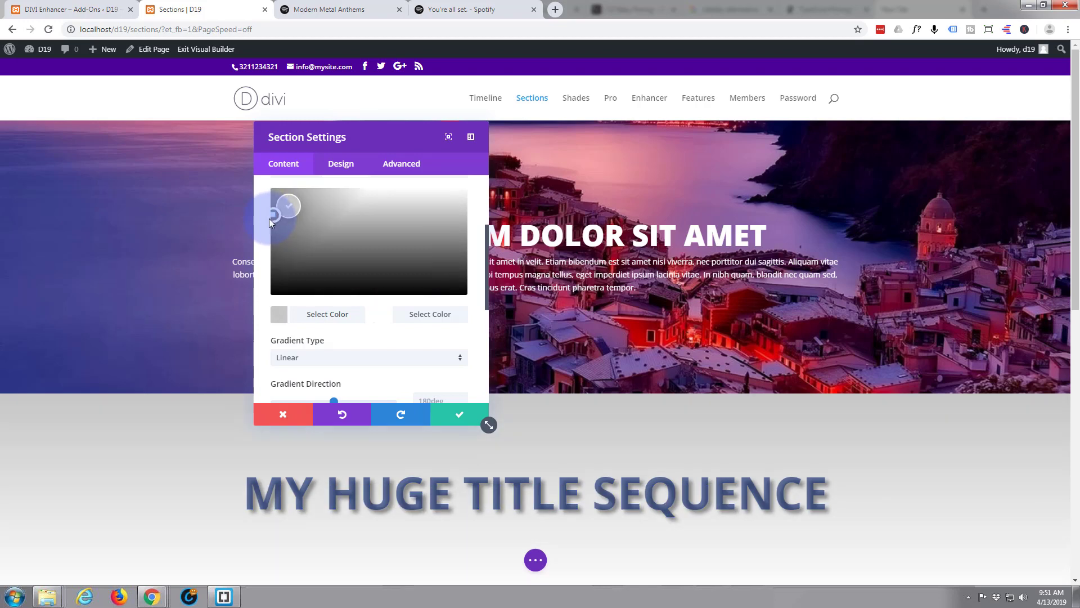
{"action": "left_click", "coordinate": [459, 414]}
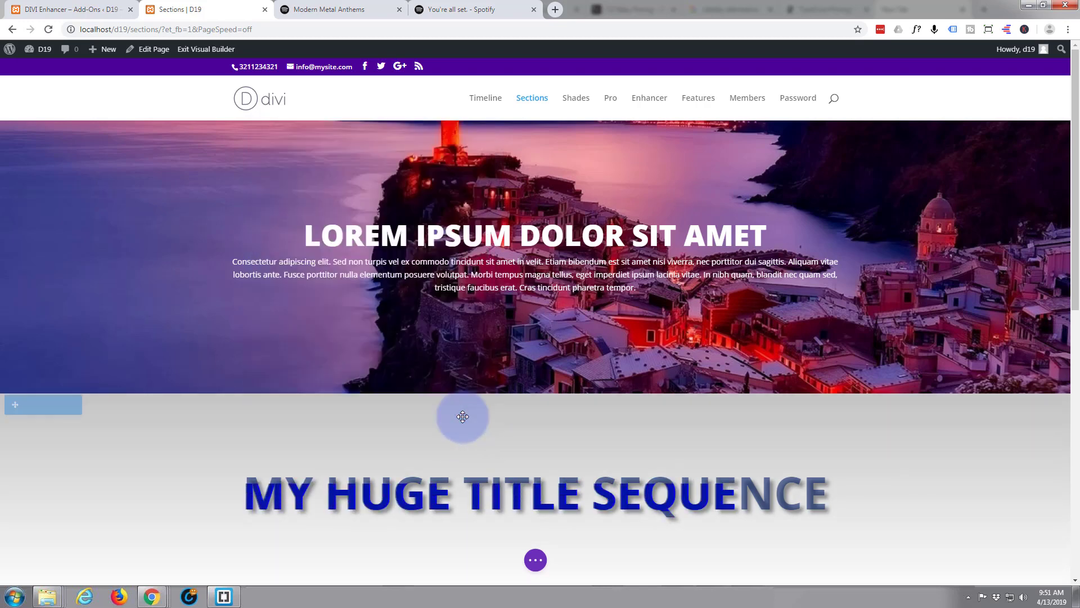
{"action": "mouse_move", "coordinate": [461, 416]}
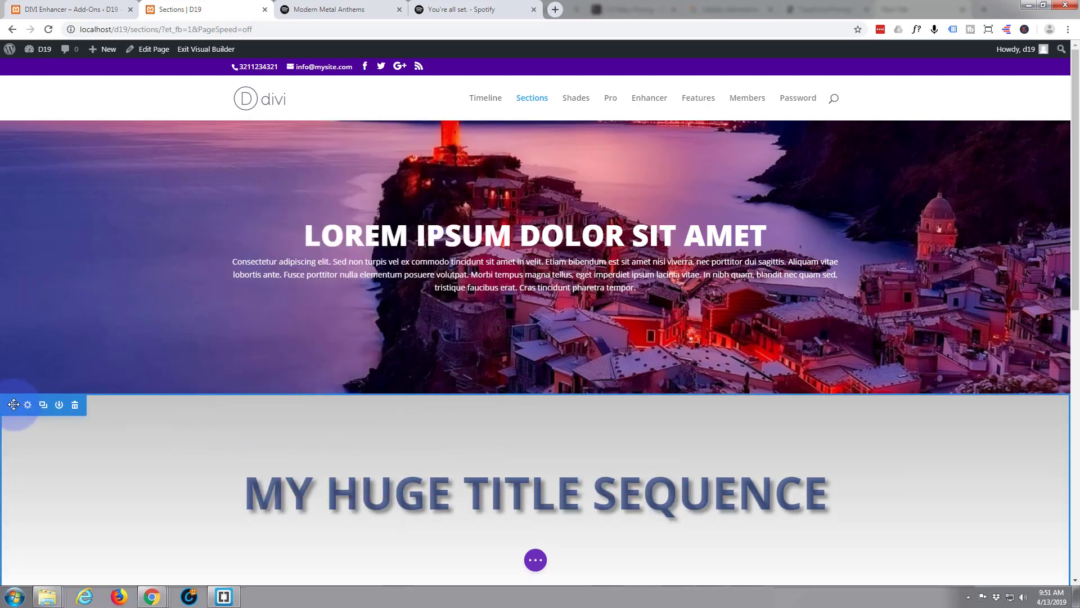
Step: Move the gray title section to the top of the page and save via the page settings bar
{"action": "scroll", "scroll_direction": "down", "scroll_amount": 3}
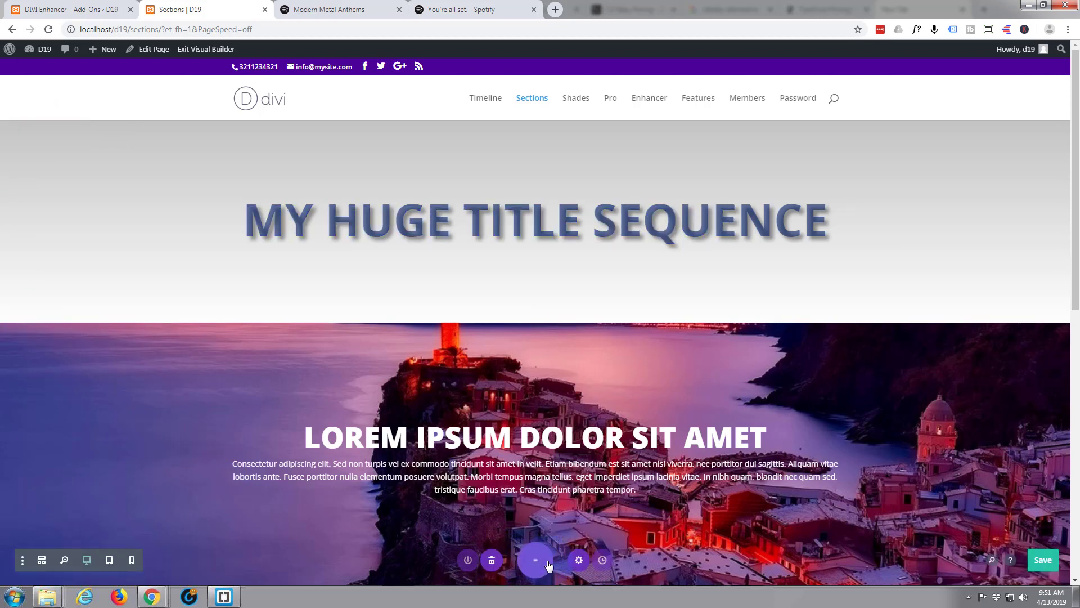
{"action": "left_click", "coordinate": [534, 559]}
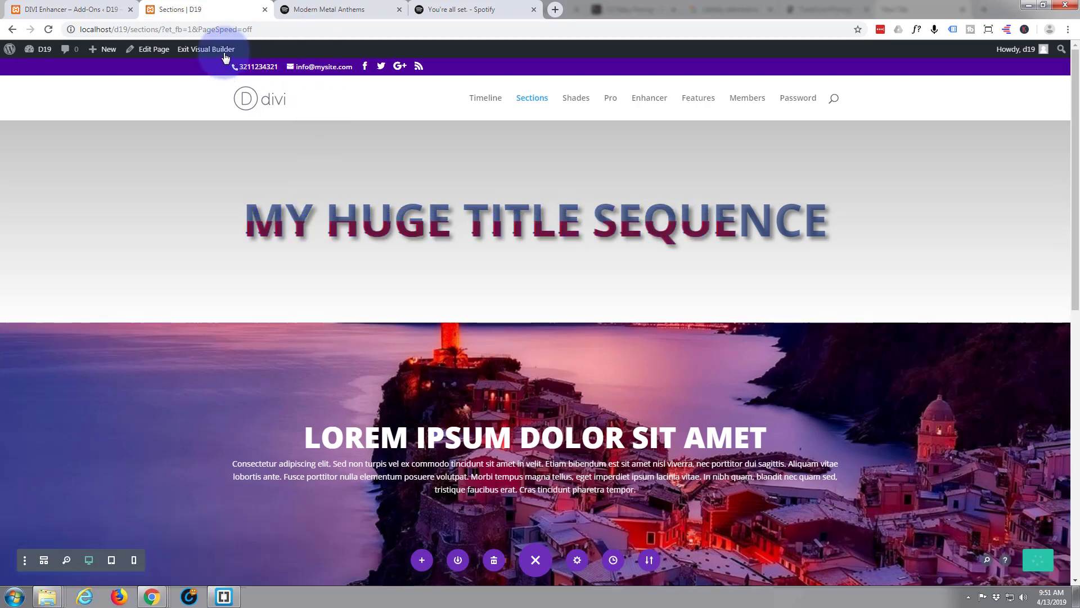
Step: Exit the Visual Builder so the live page shows the glitch title above the hero image
{"action": "left_click", "coordinate": [204, 49]}
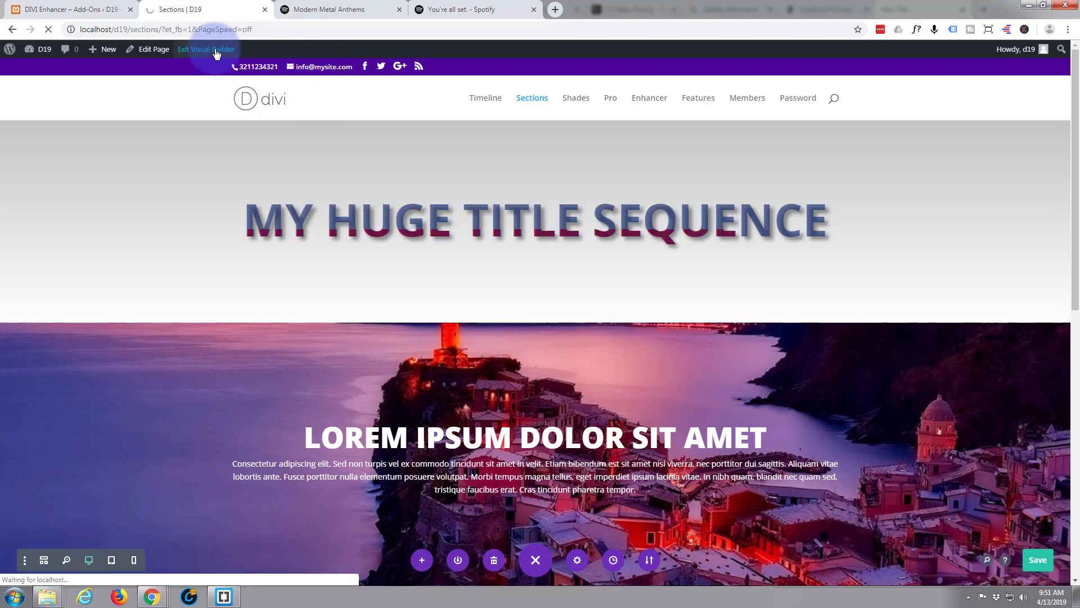
{"action": "left_click", "coordinate": [204, 48]}
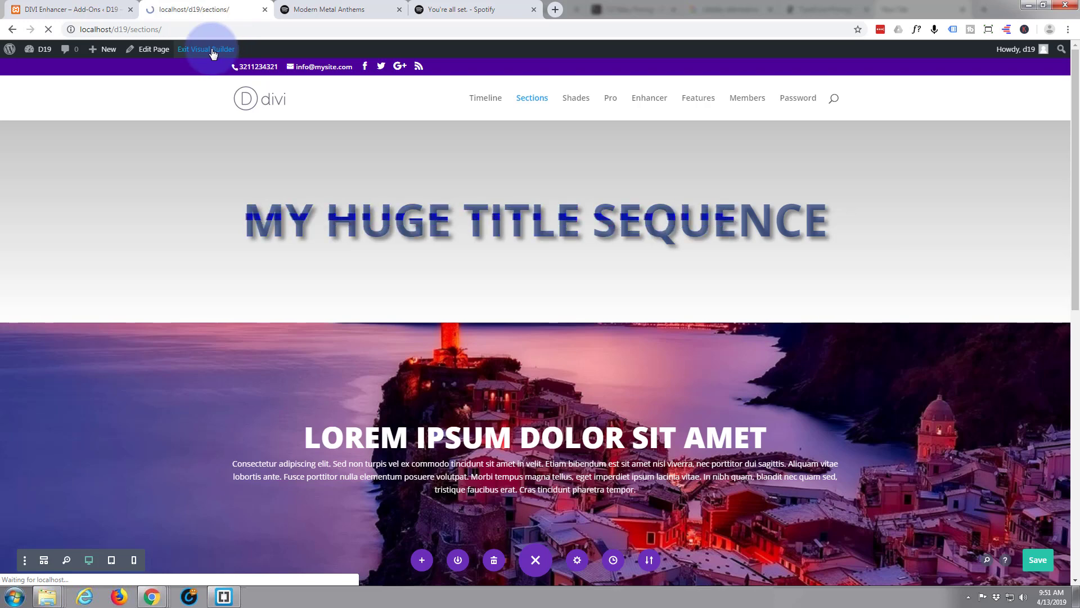
{"action": "left_click", "coordinate": [205, 48]}
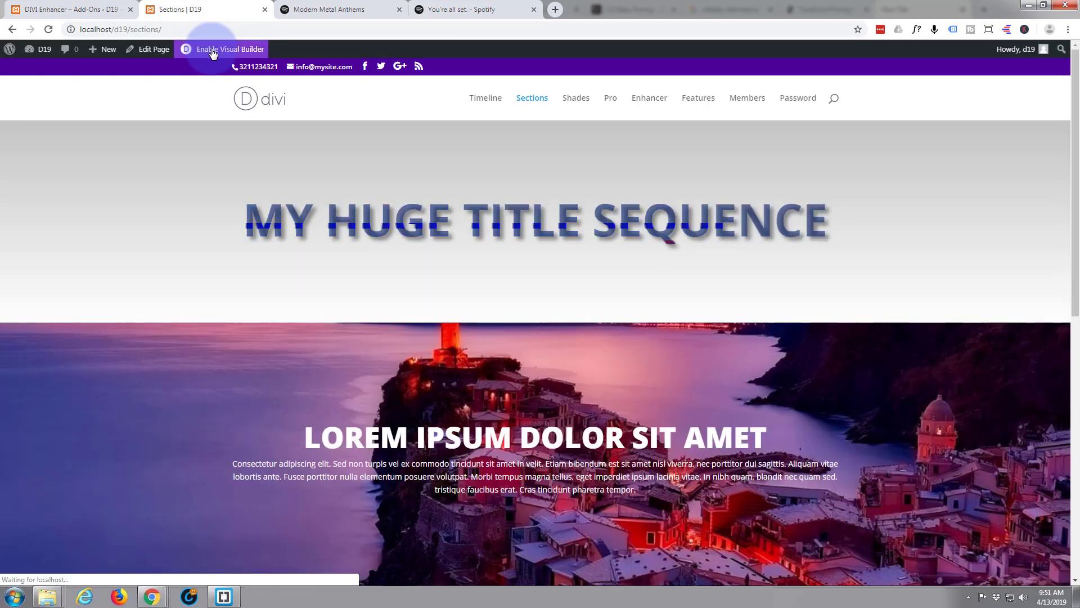
{"action": "left_click", "coordinate": [230, 49]}
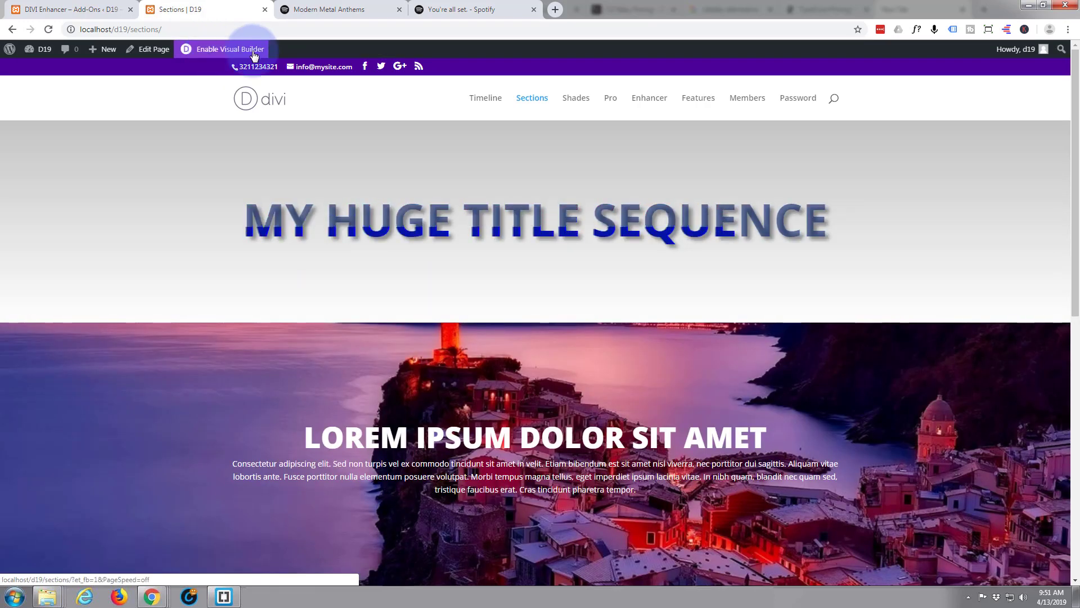